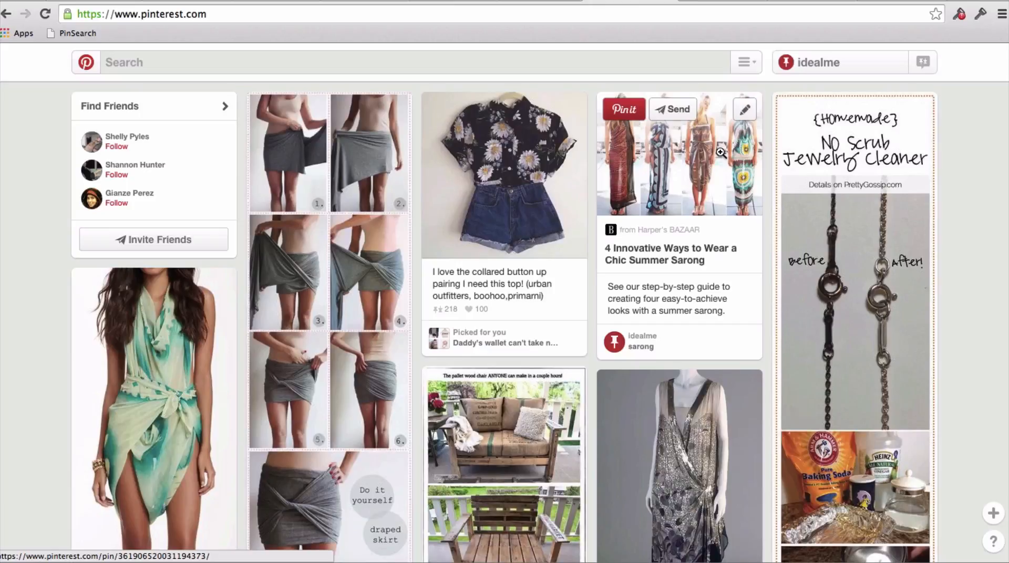
pyautogui.moveTo(676, 32)
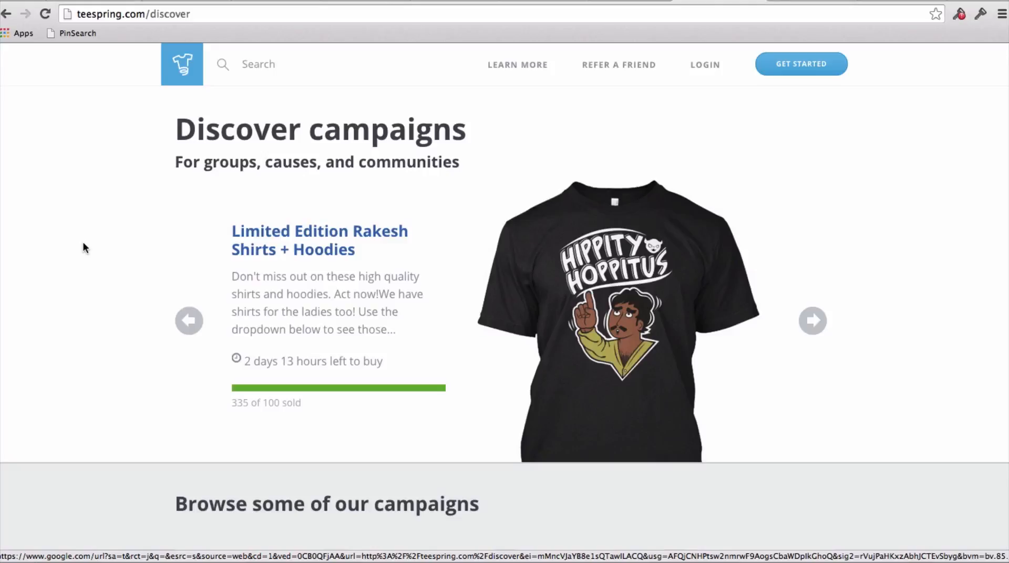
pyautogui.scroll(-3)
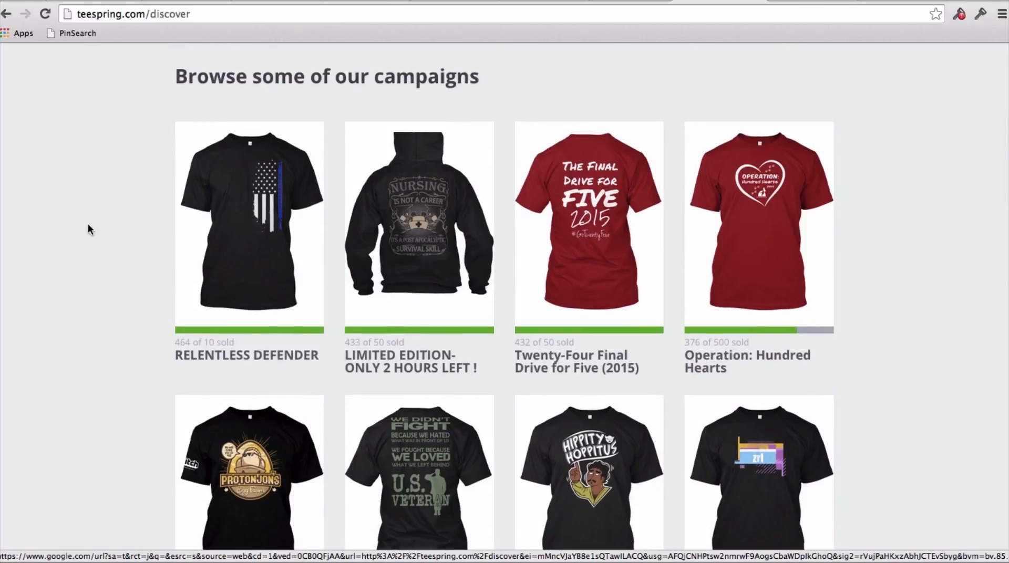
pyautogui.scroll(-3)
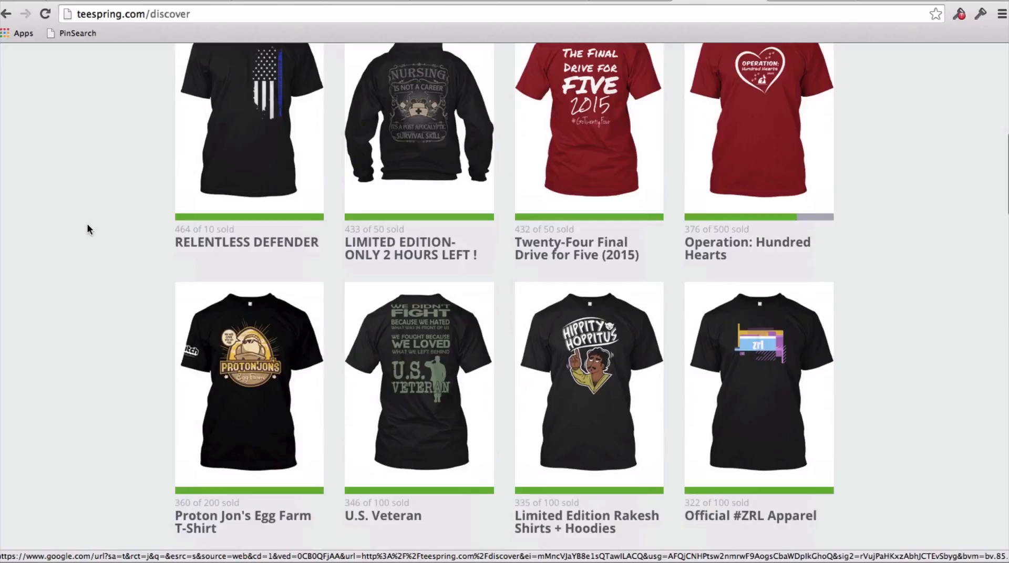
pyautogui.scroll(-3)
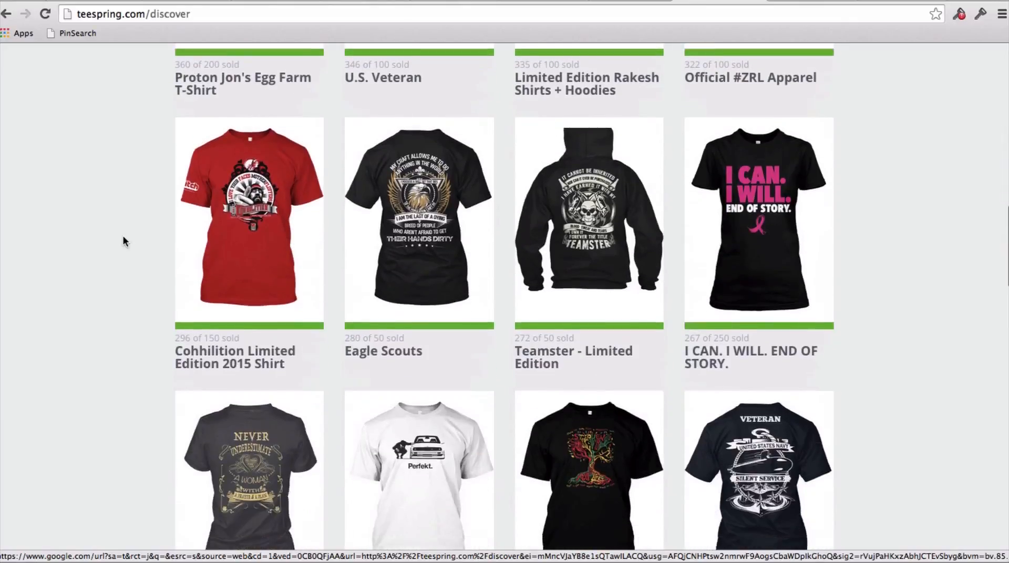
pyautogui.scroll(-3)
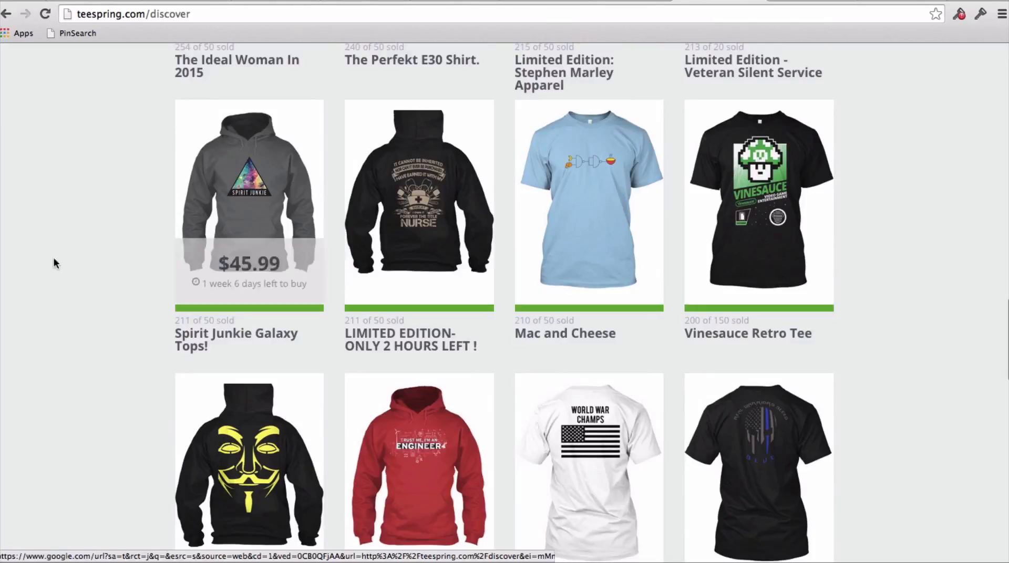
pyautogui.scroll(-3)
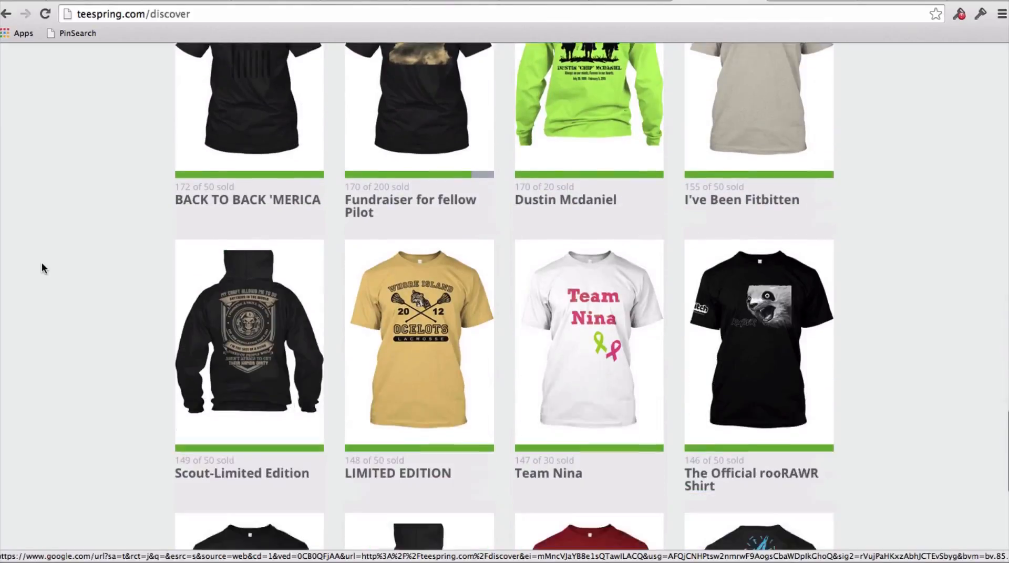
pyautogui.scroll(3)
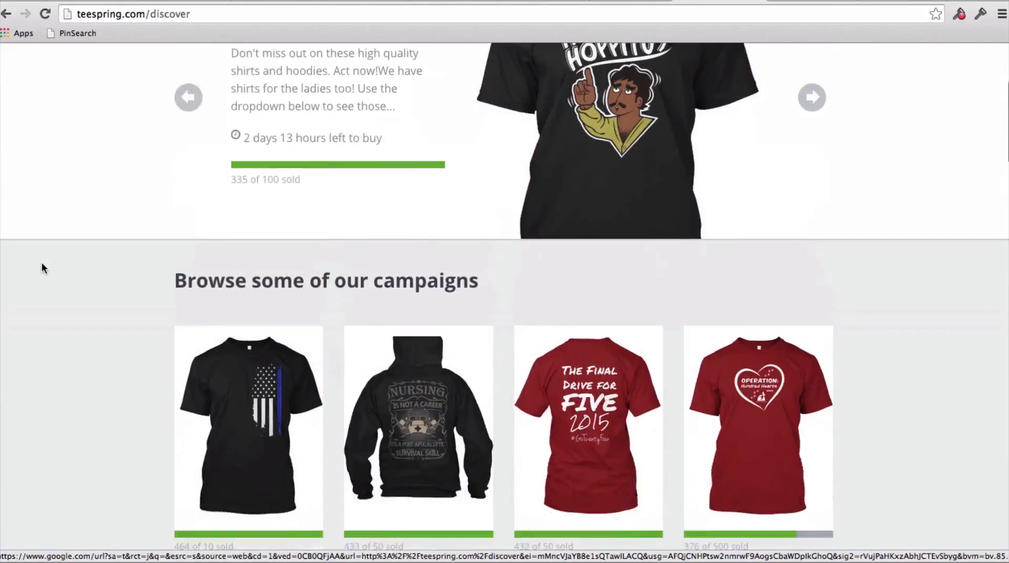
pyautogui.scroll(-3)
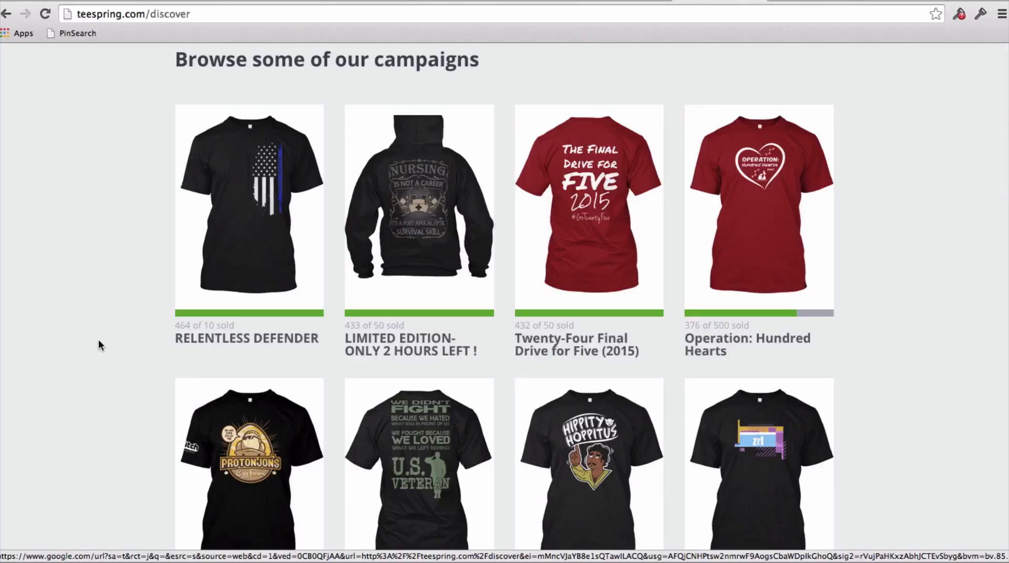
pyautogui.scroll(-3)
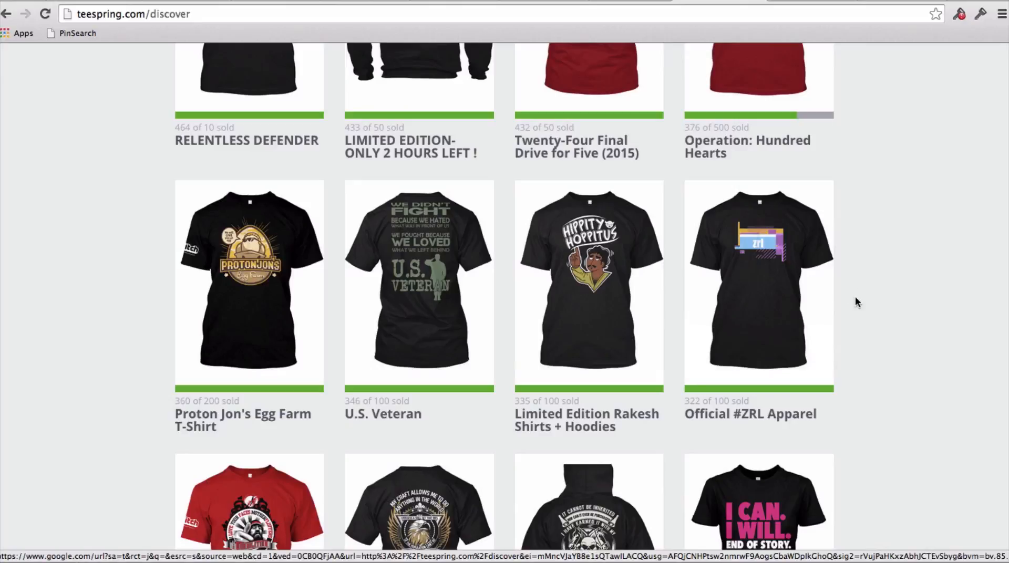
pyautogui.scroll(3)
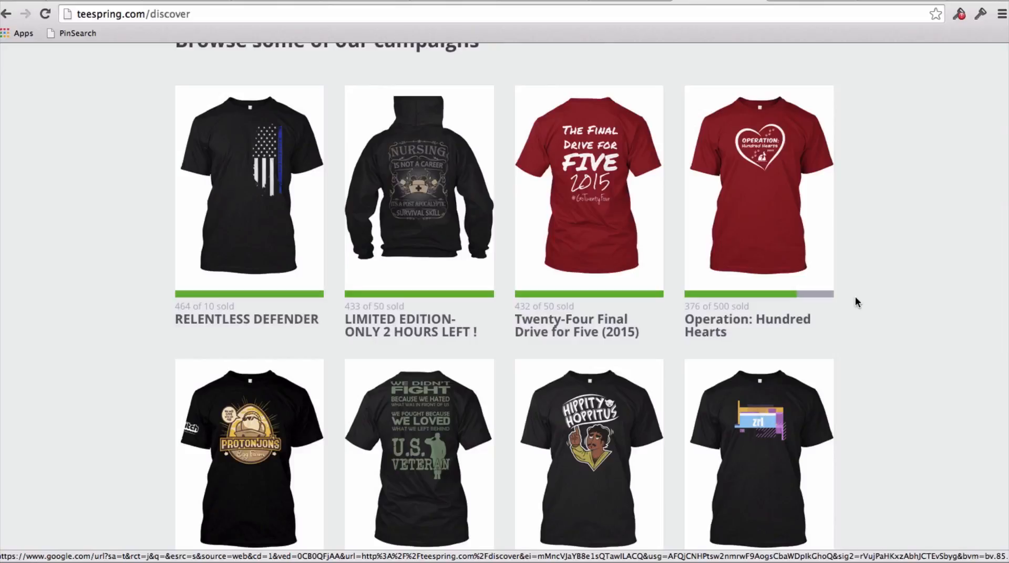
pyautogui.scroll(-3)
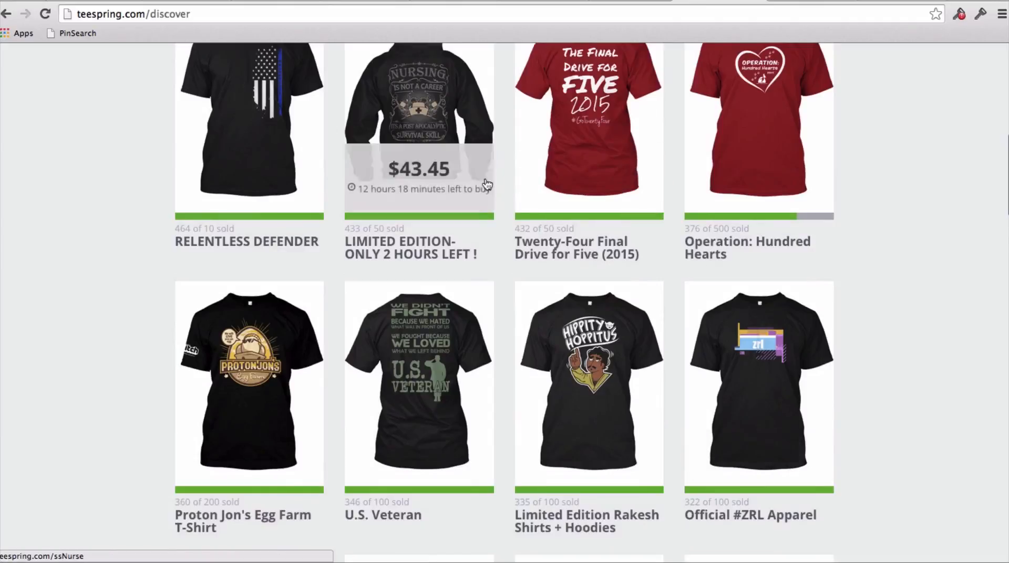
pyautogui.scroll(-3)
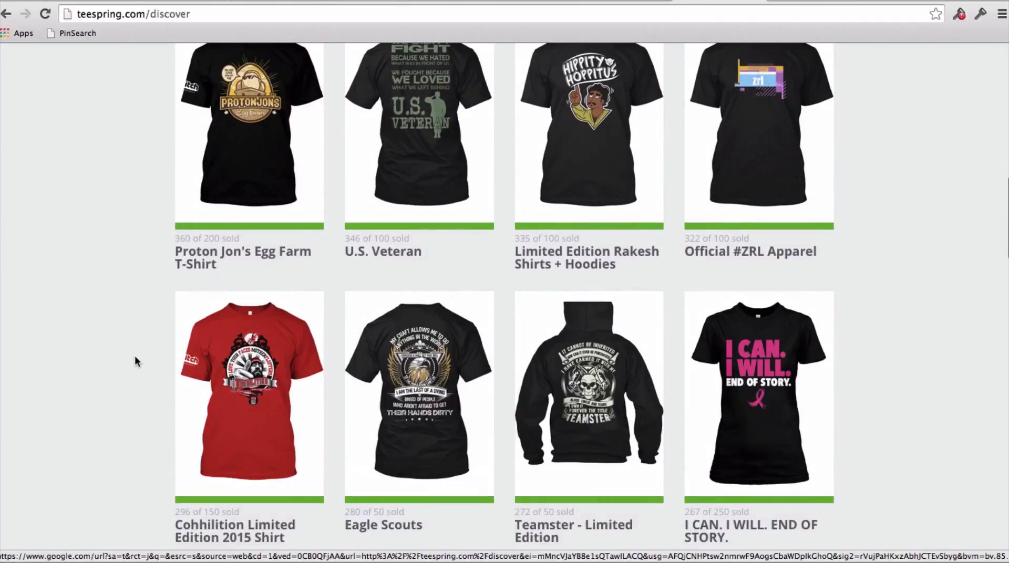
pyautogui.scroll(-3)
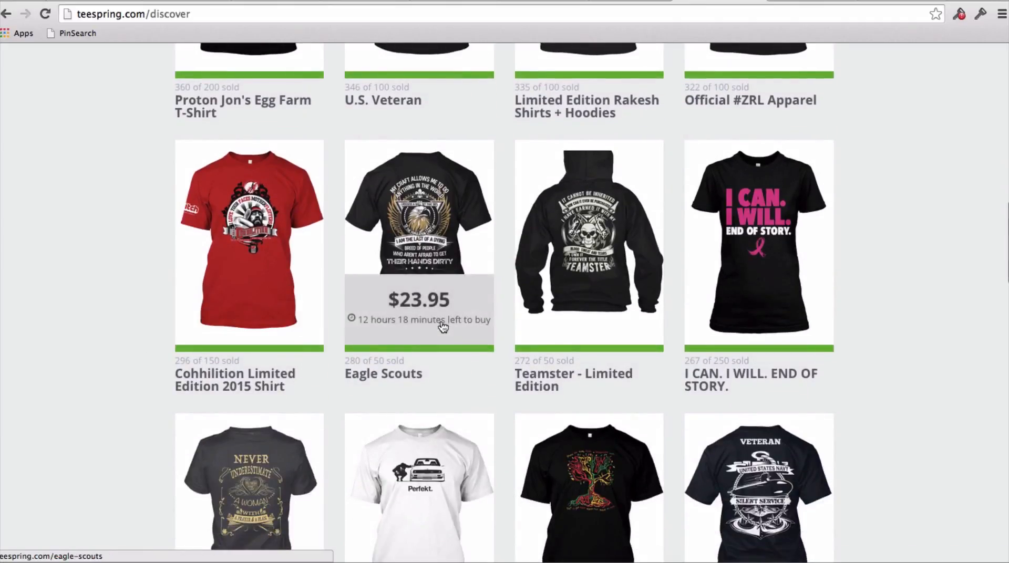
pyautogui.moveTo(421, 412)
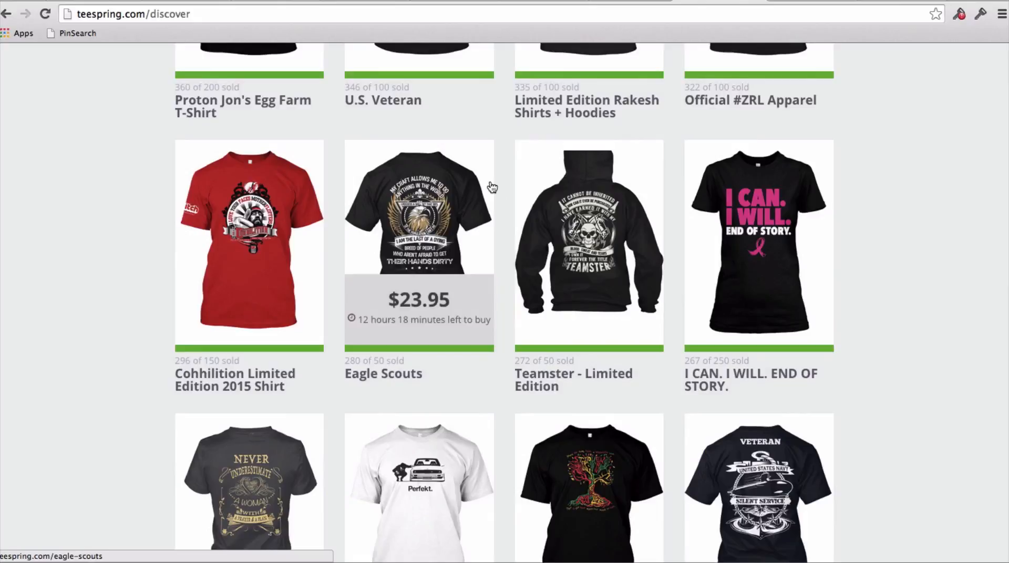
pyautogui.moveTo(395, 342)
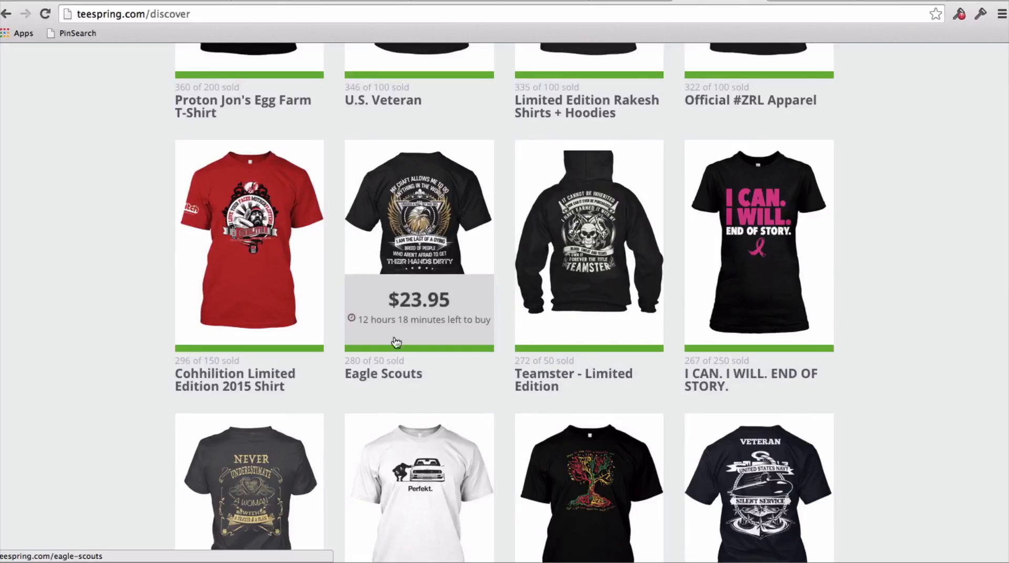
pyautogui.moveTo(493, 442)
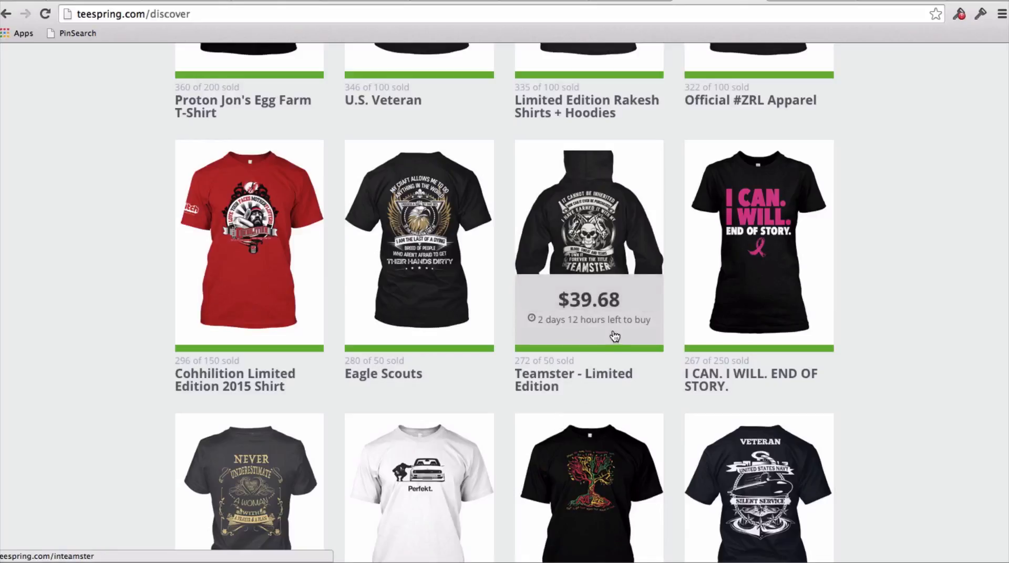
pyautogui.moveTo(610, 404)
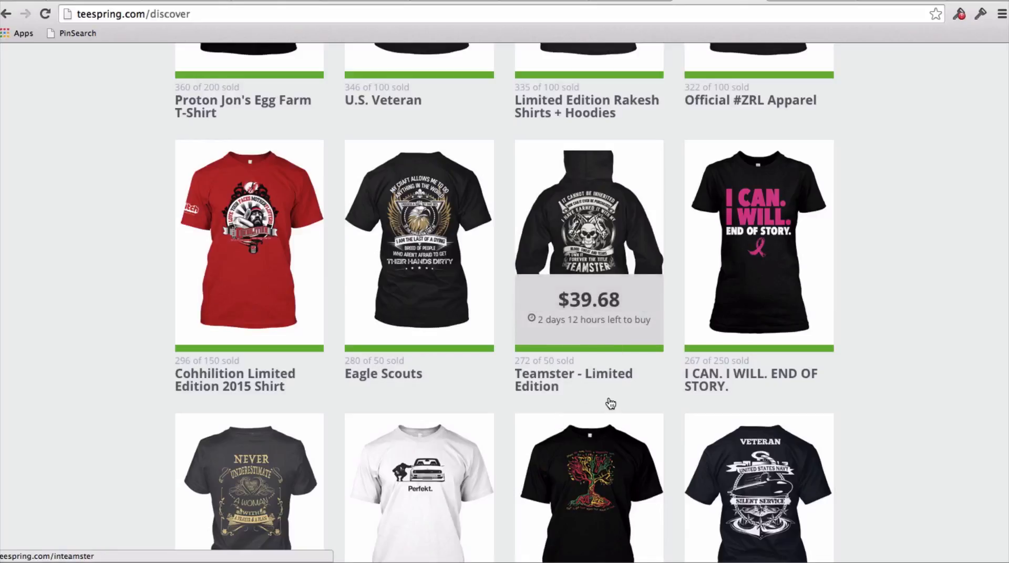
pyautogui.moveTo(643, 228)
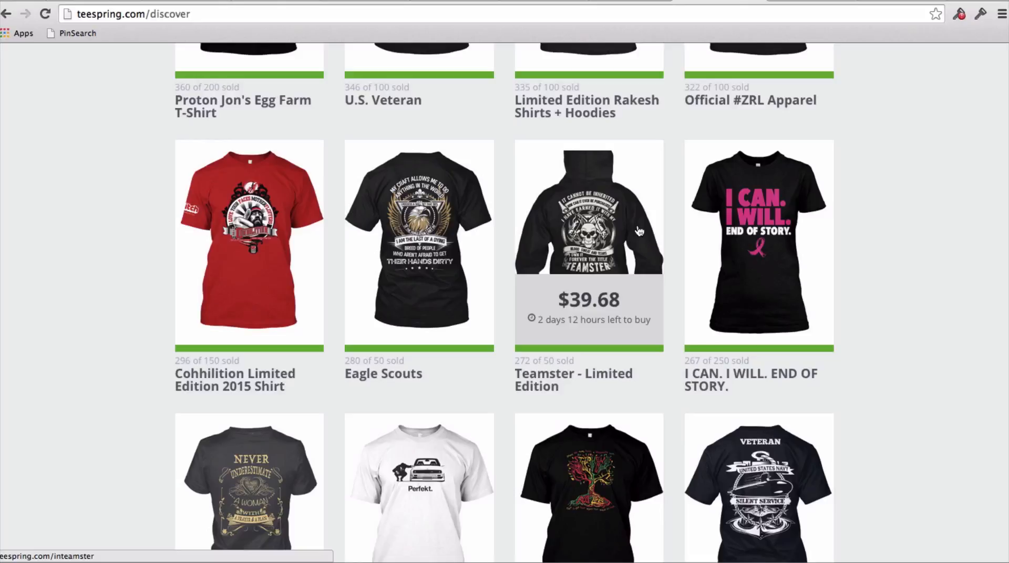
pyautogui.scroll(-3)
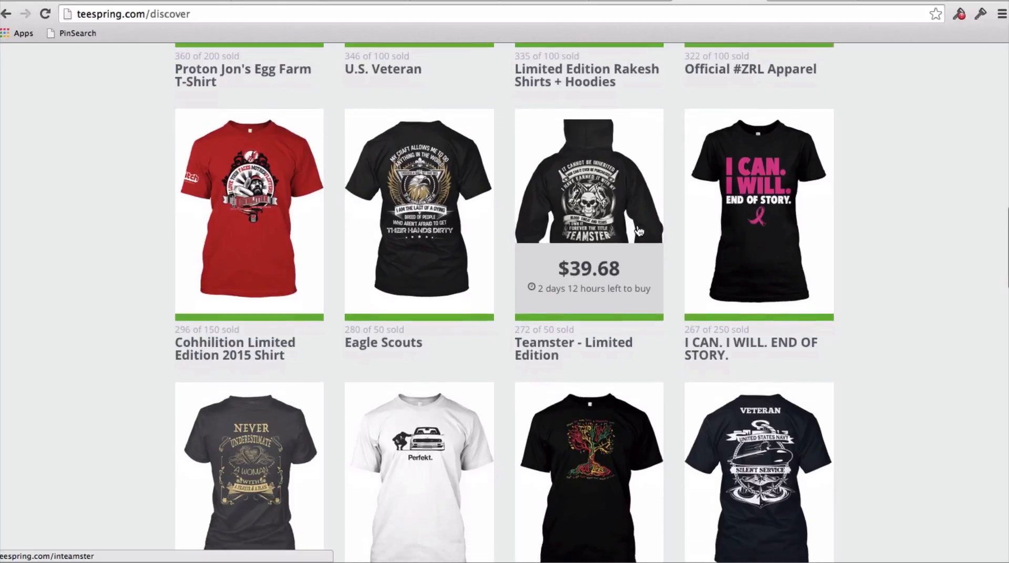
pyautogui.scroll(-3)
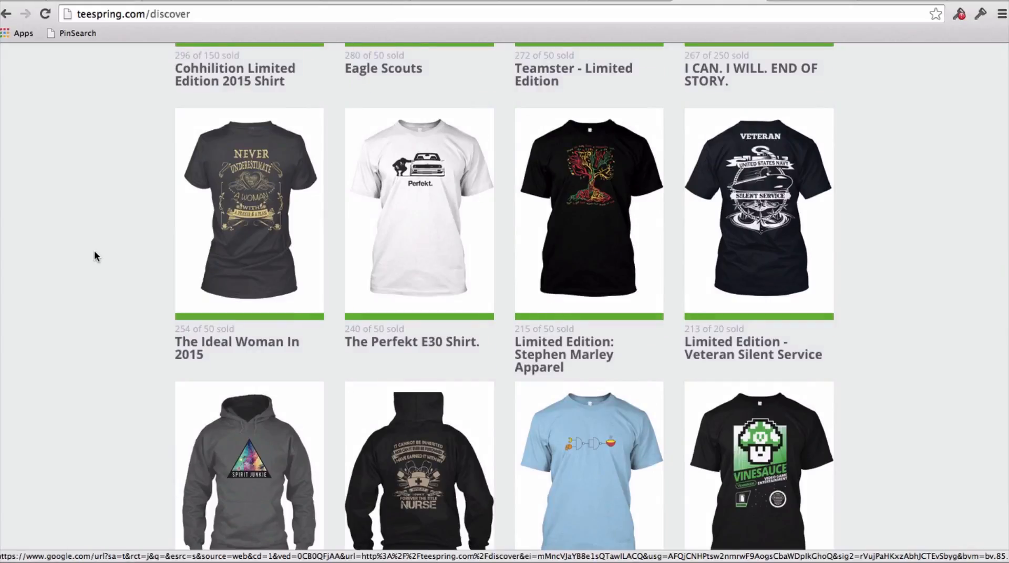
pyautogui.scroll(-3)
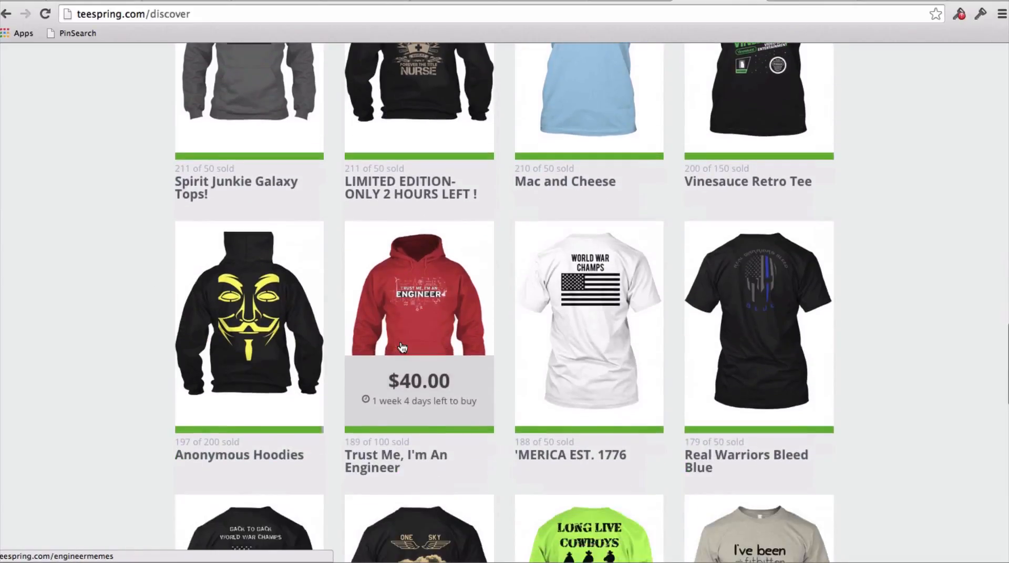
pyautogui.scroll(-3)
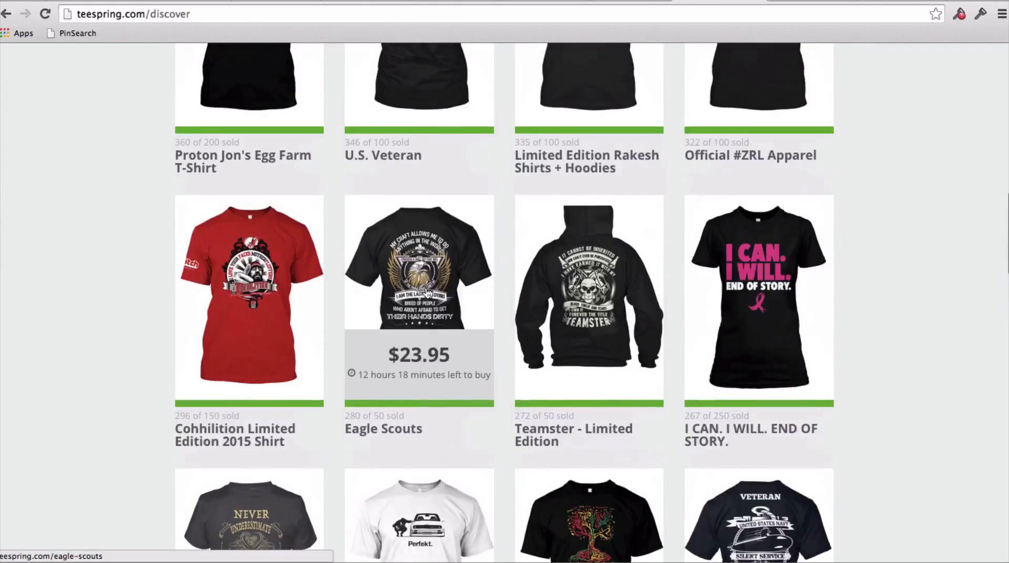
pyautogui.scroll(3)
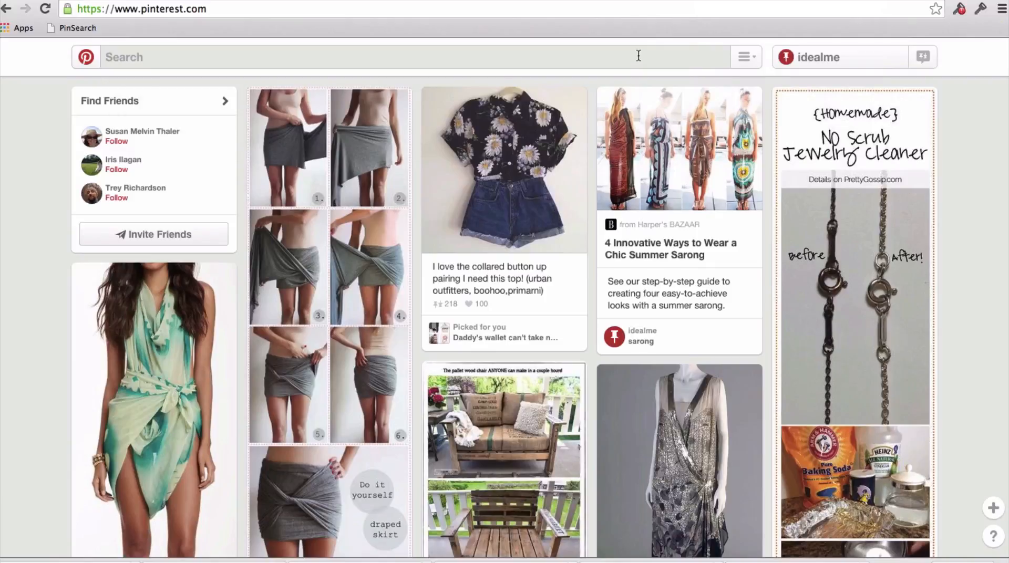
# Step: Search Pinterest for 'army quotes' using the suggestion and open the page-count option
pyautogui.write('army')
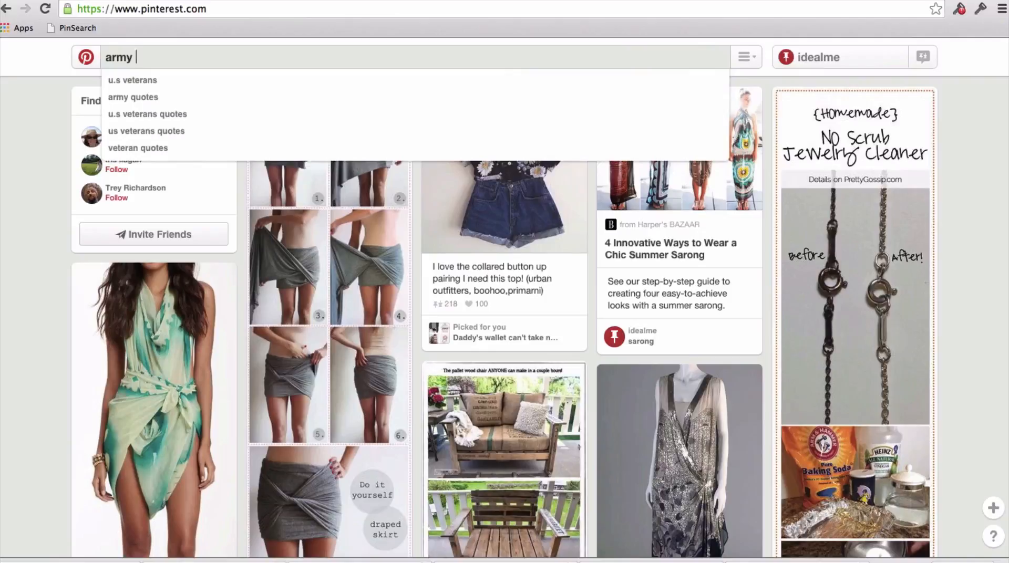
pyautogui.click(132, 97)
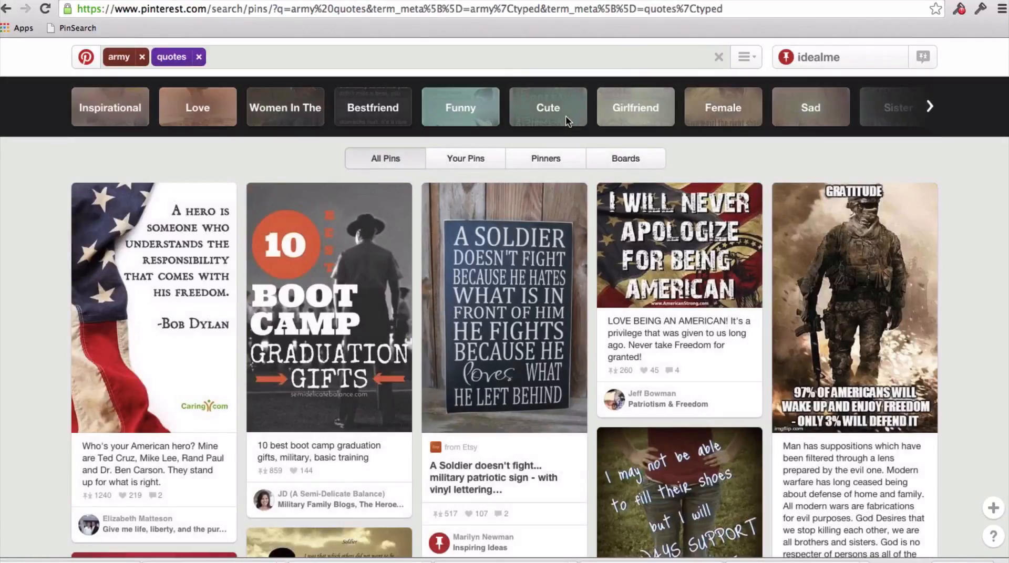
pyautogui.click(72, 27)
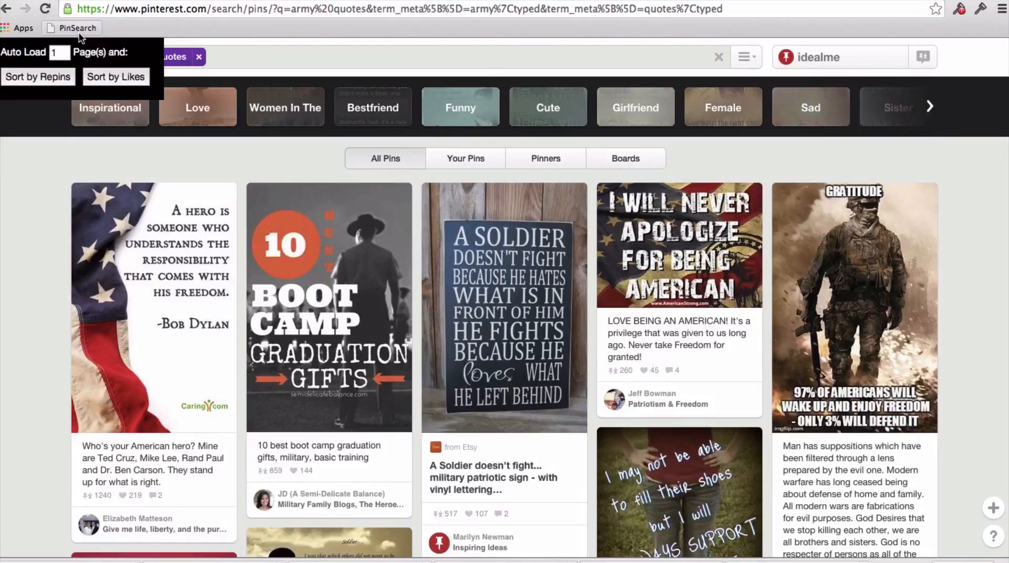
# Step: Set PinSearch to load five pages and scroll the repin-sorted army quote pins
pyautogui.write('4')
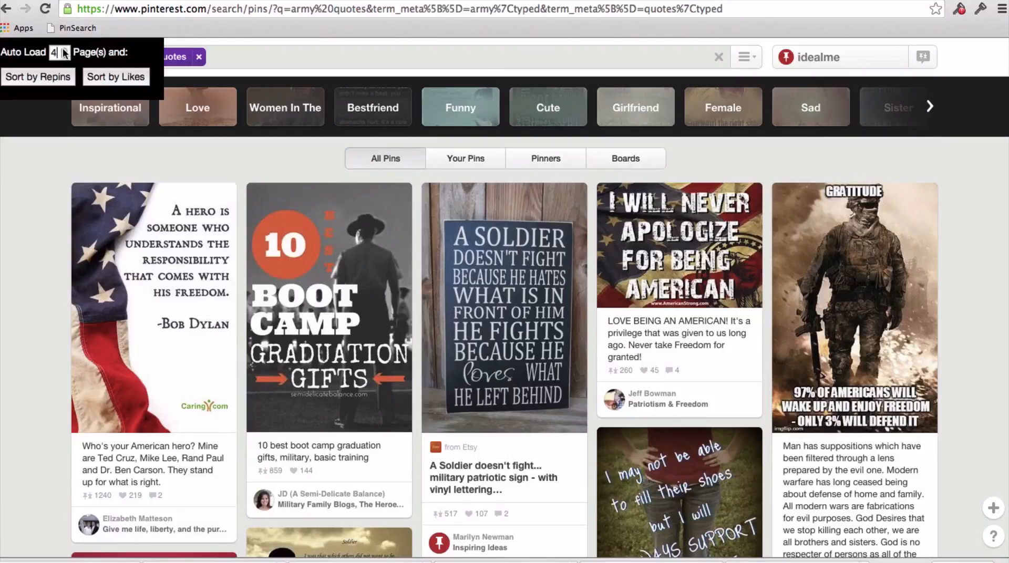
pyautogui.click(60, 52)
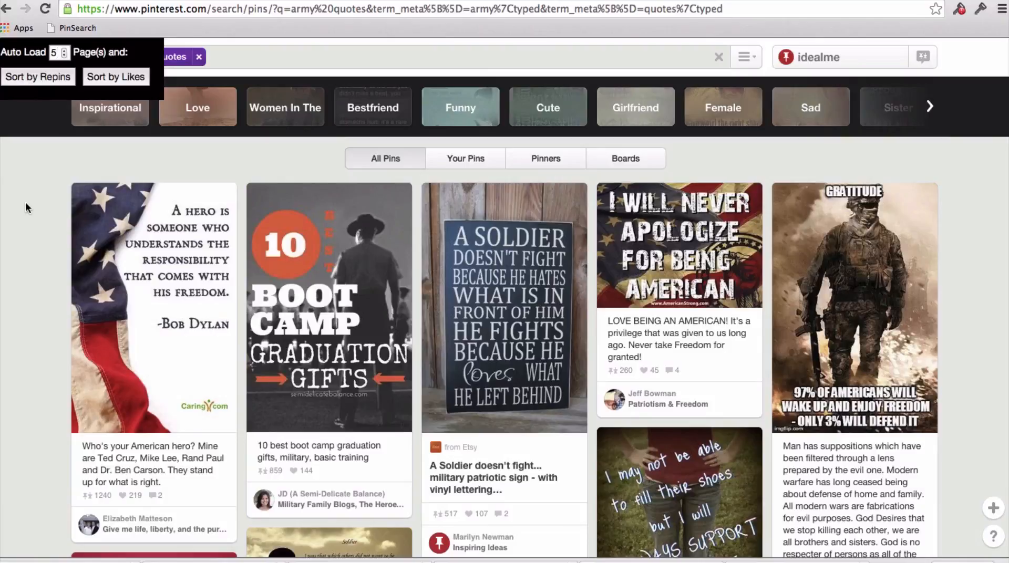
pyautogui.moveTo(42, 83)
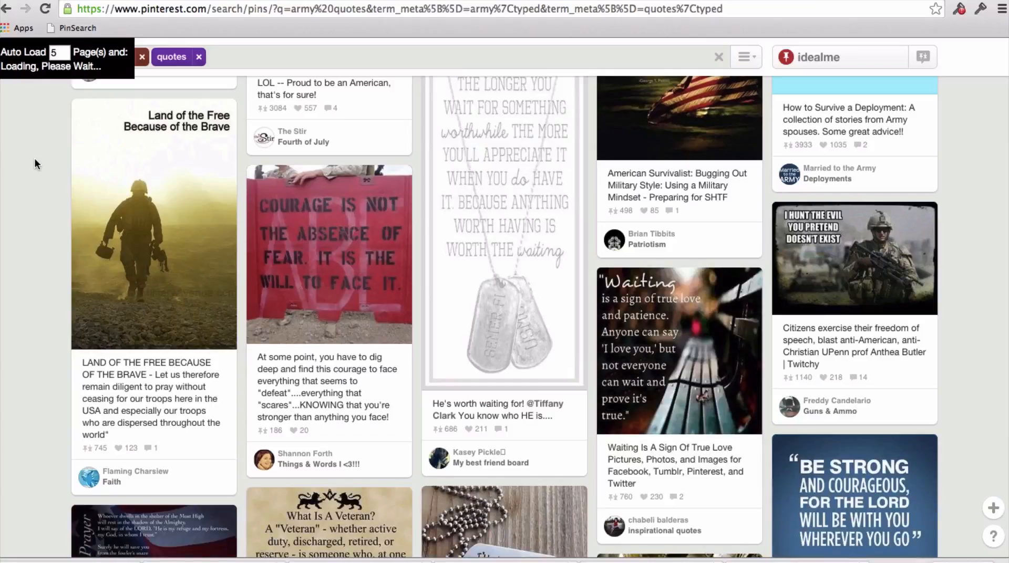
pyautogui.scroll(-3)
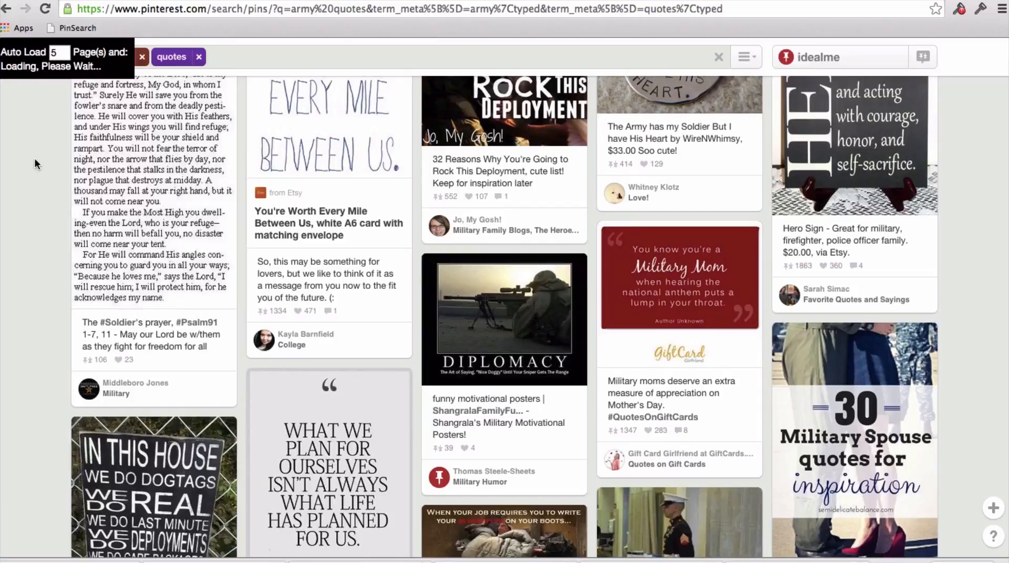
pyautogui.scroll(-3)
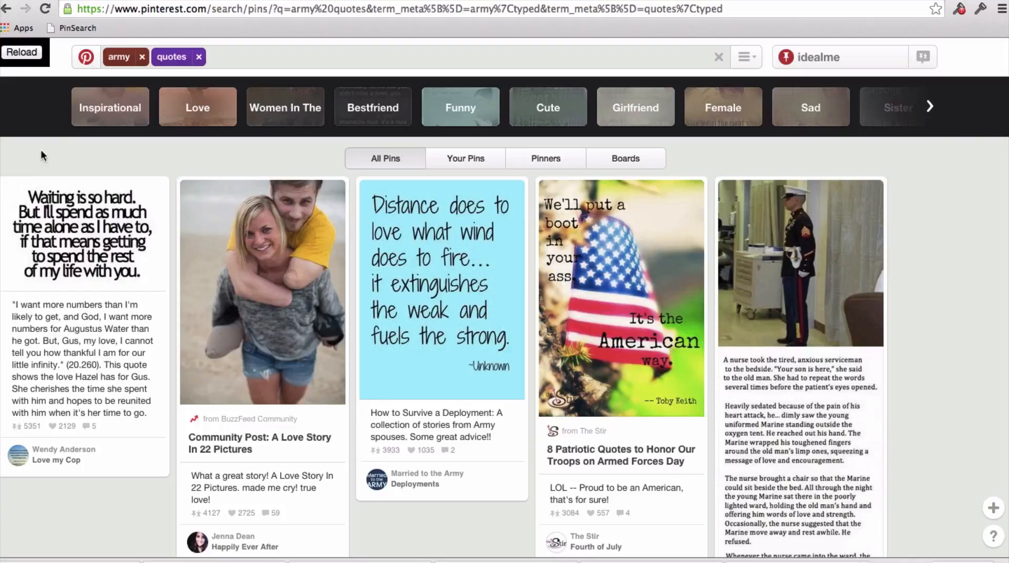
pyautogui.moveTo(58, 528)
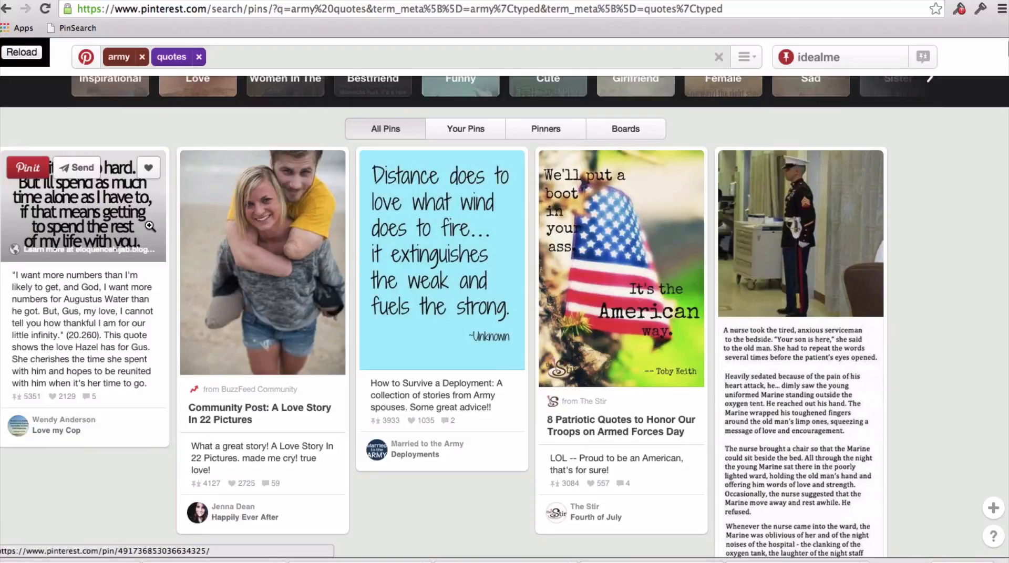
pyautogui.moveTo(150, 244)
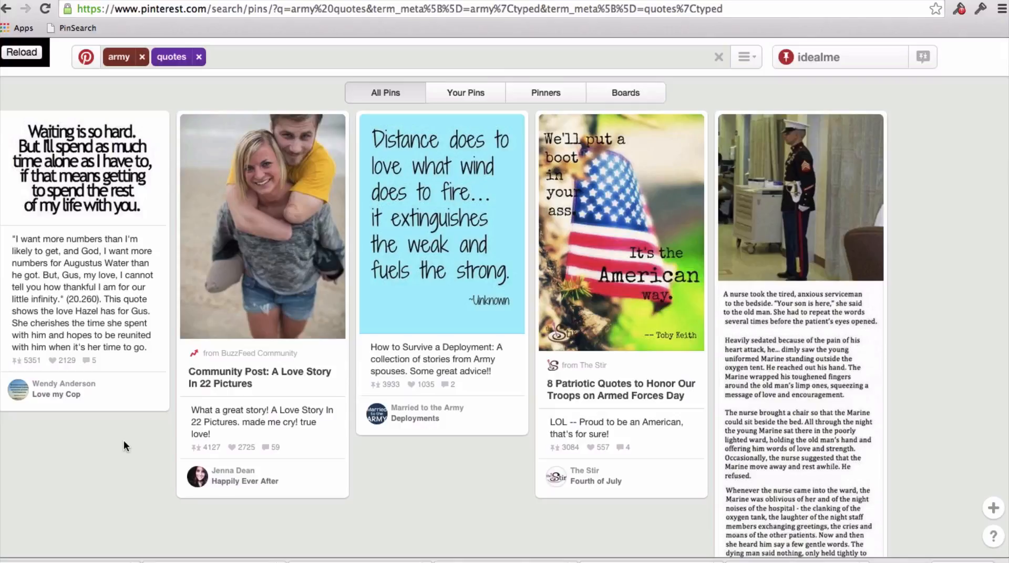
pyautogui.scroll(-3)
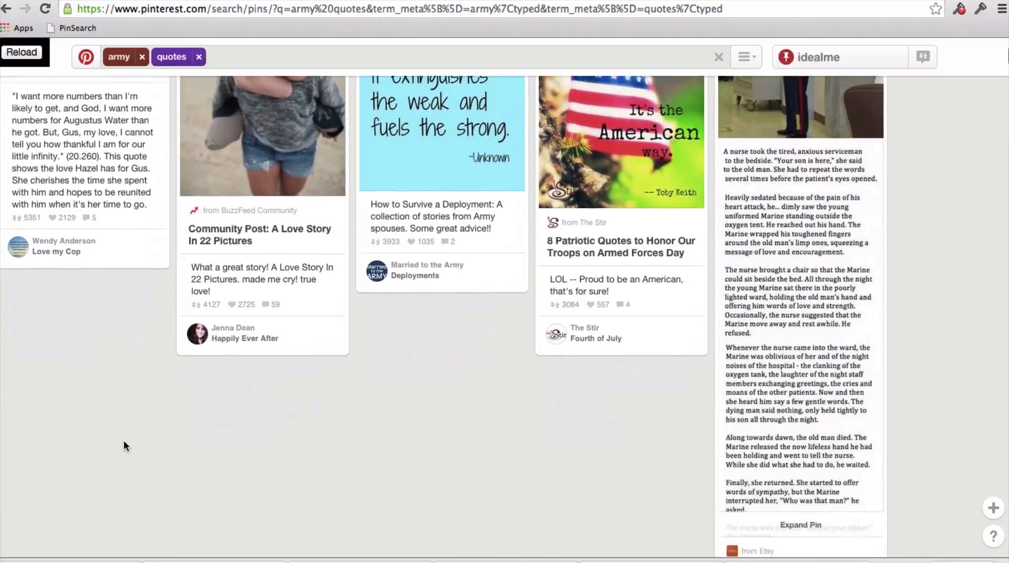
pyautogui.scroll(-3)
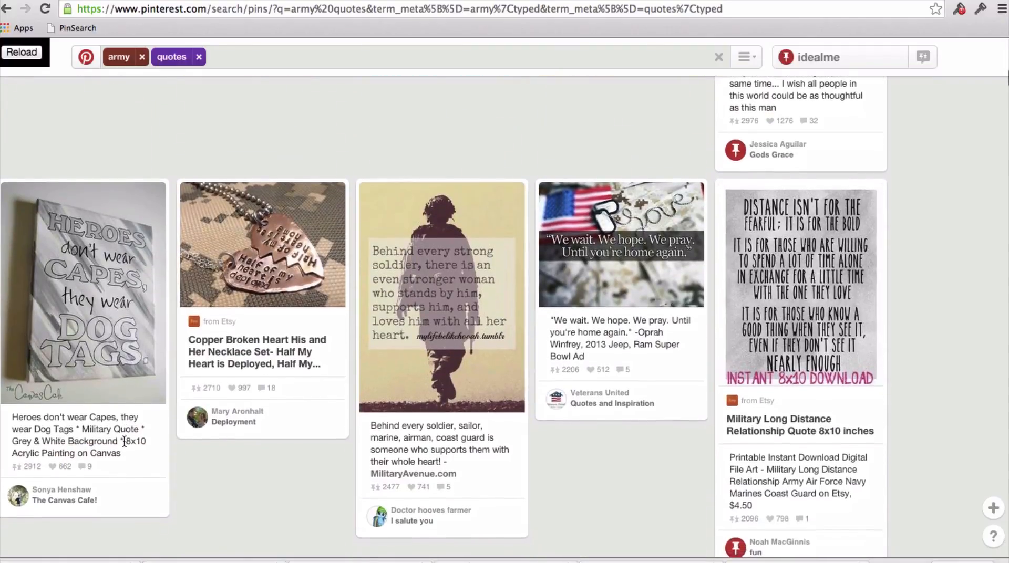
pyautogui.scroll(-3)
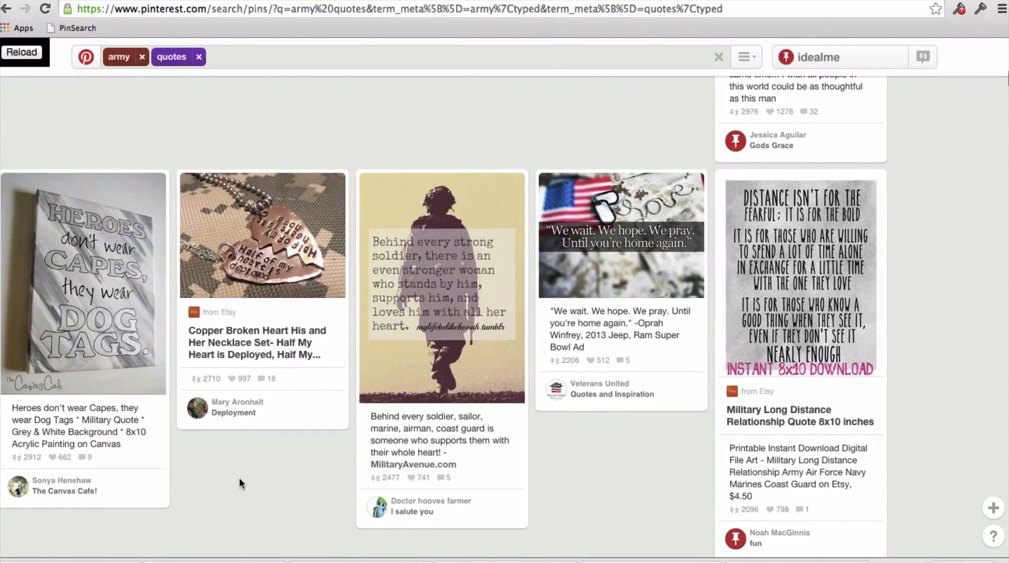
pyautogui.scroll(-3)
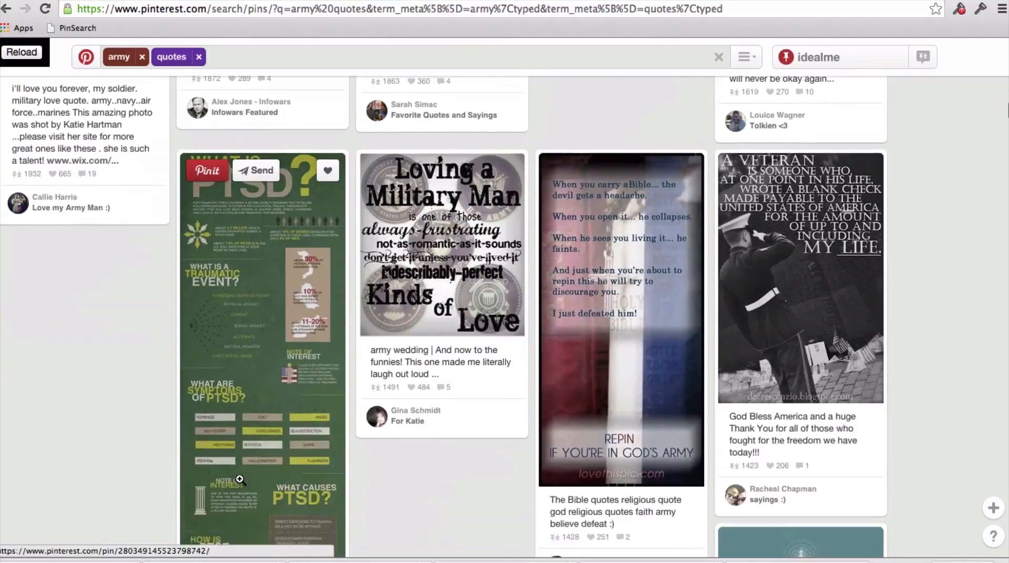
pyautogui.scroll(-3)
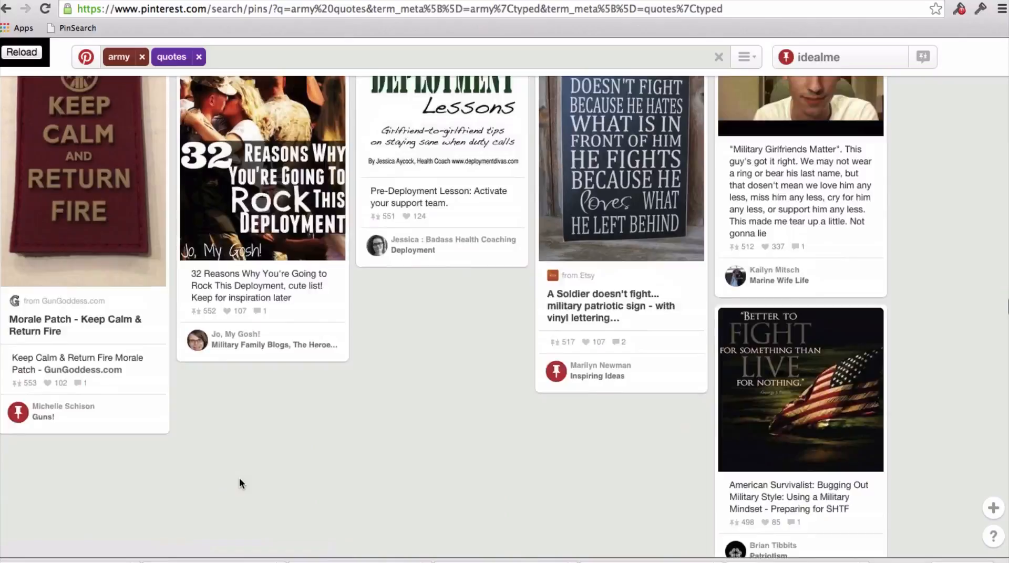
pyautogui.scroll(3)
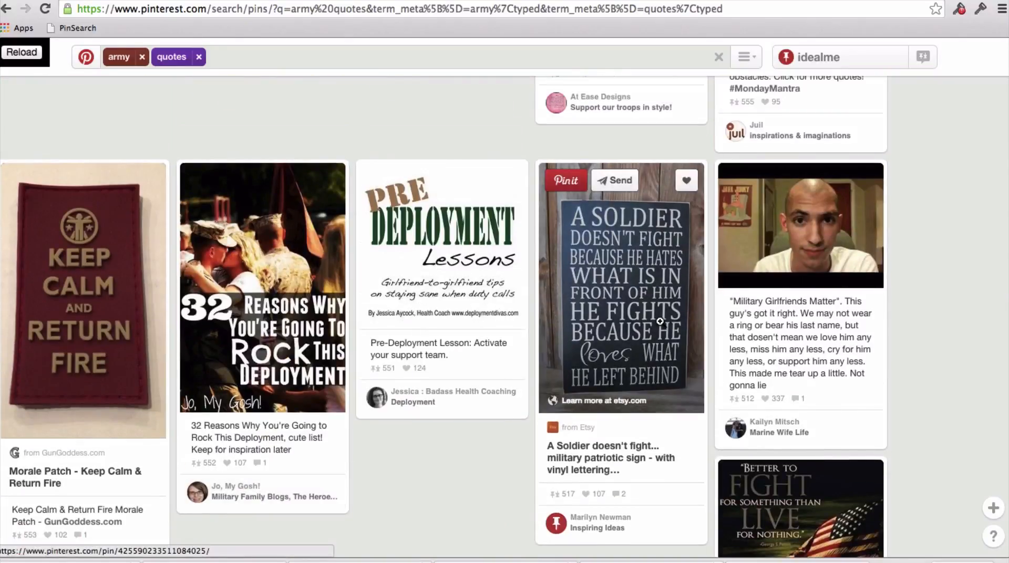
pyautogui.moveTo(483, 487)
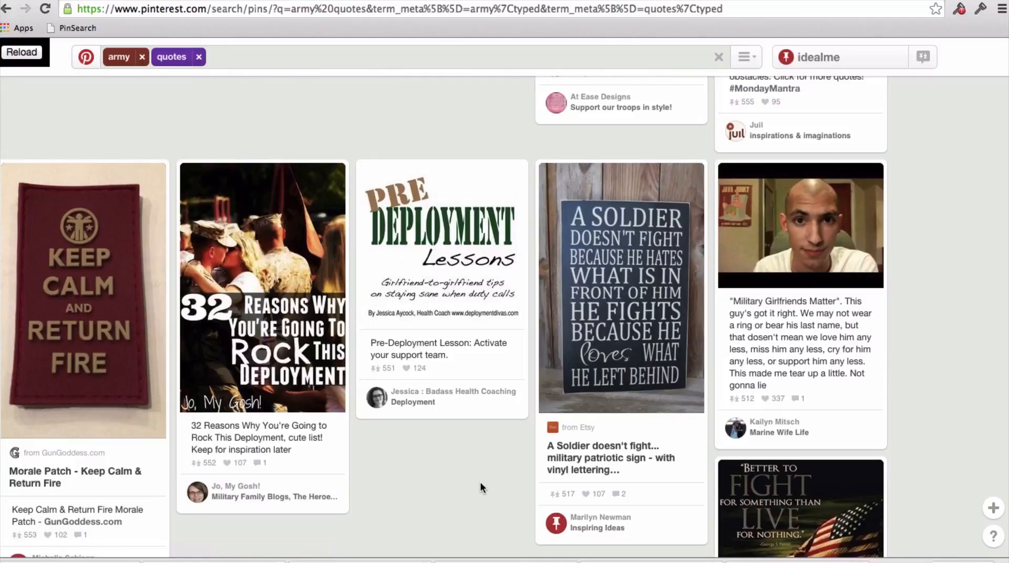
pyautogui.moveTo(676, 321)
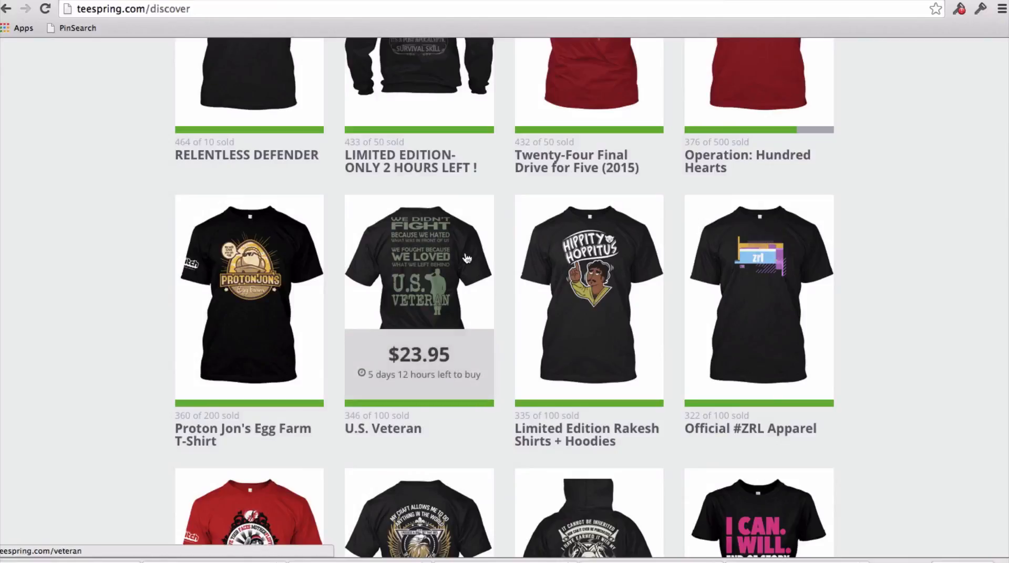
pyautogui.moveTo(486, 466)
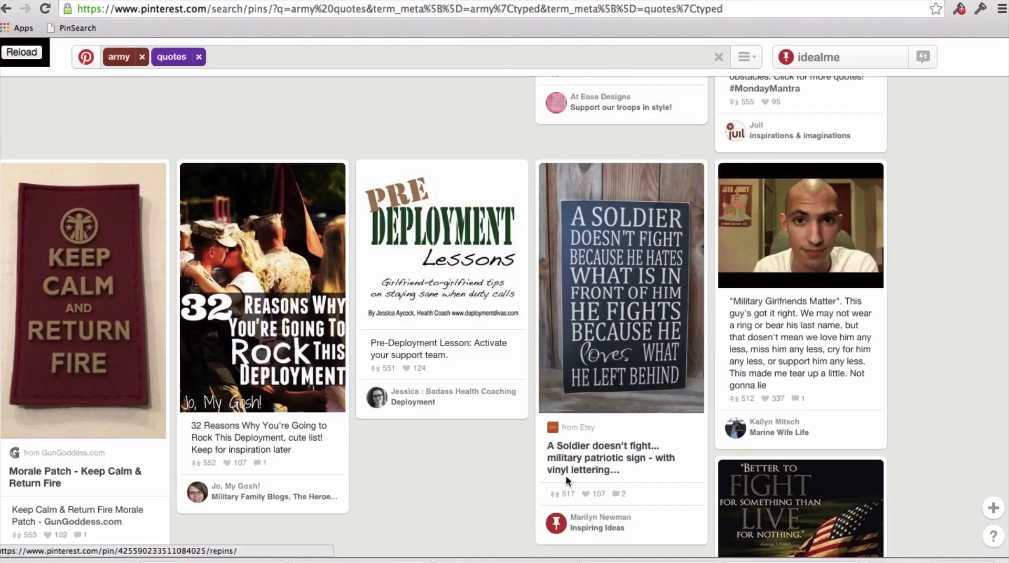
pyautogui.moveTo(519, 462)
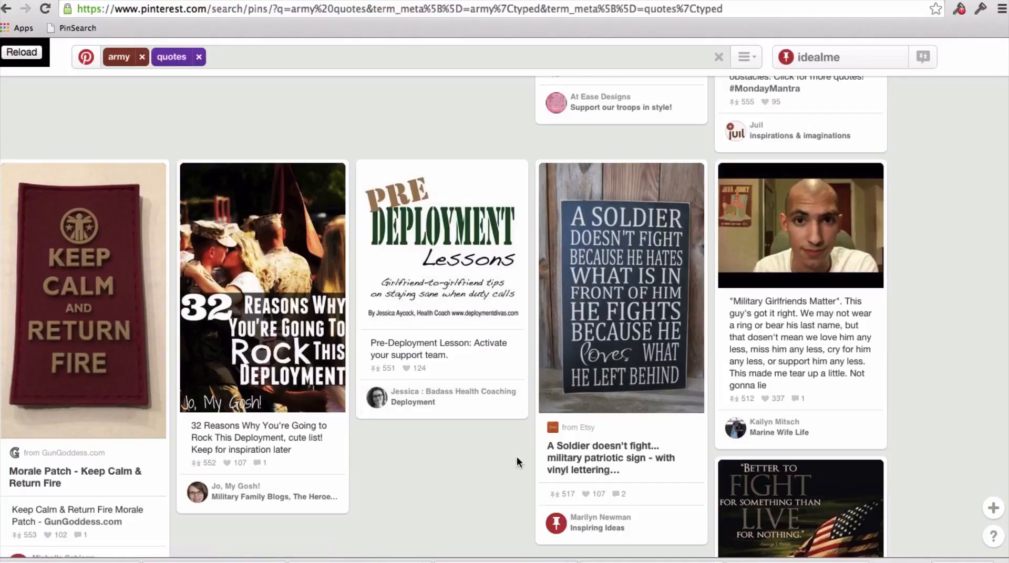
pyautogui.moveTo(895, 467)
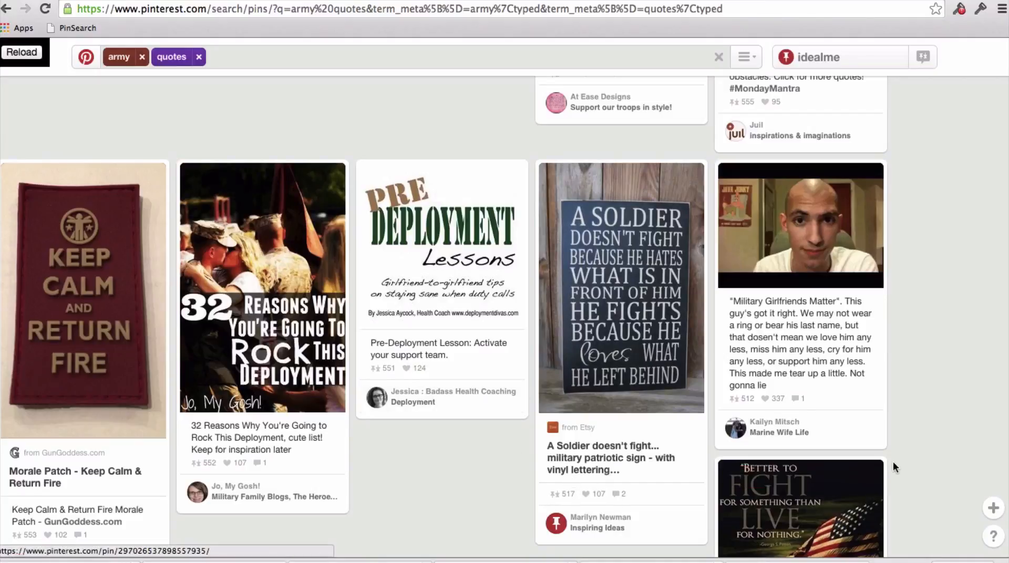
pyautogui.scroll(-3)
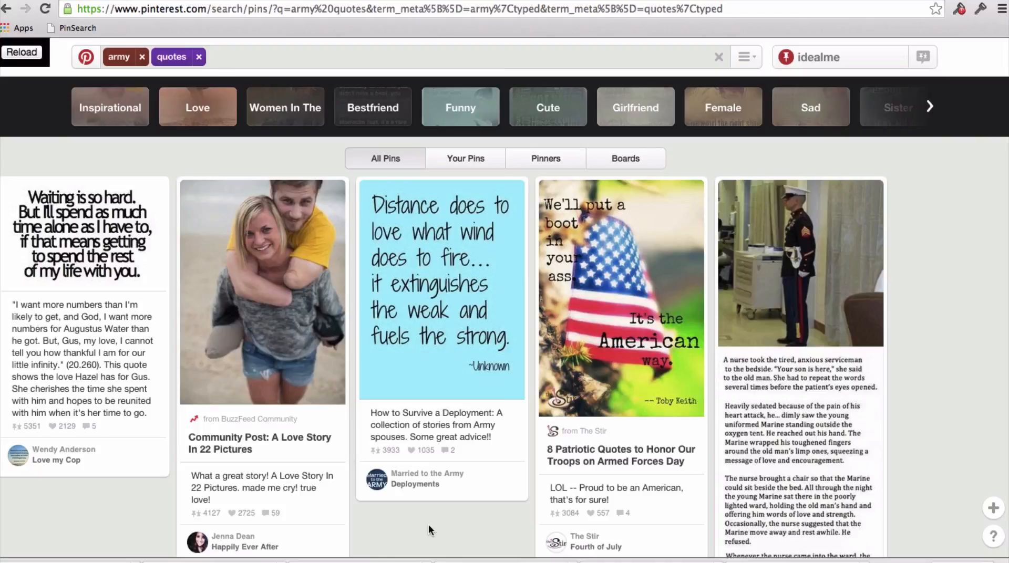
# Step: Scroll through the sorted army quote pins past the 2,000-repin row and back to the top
pyautogui.scroll(-3)
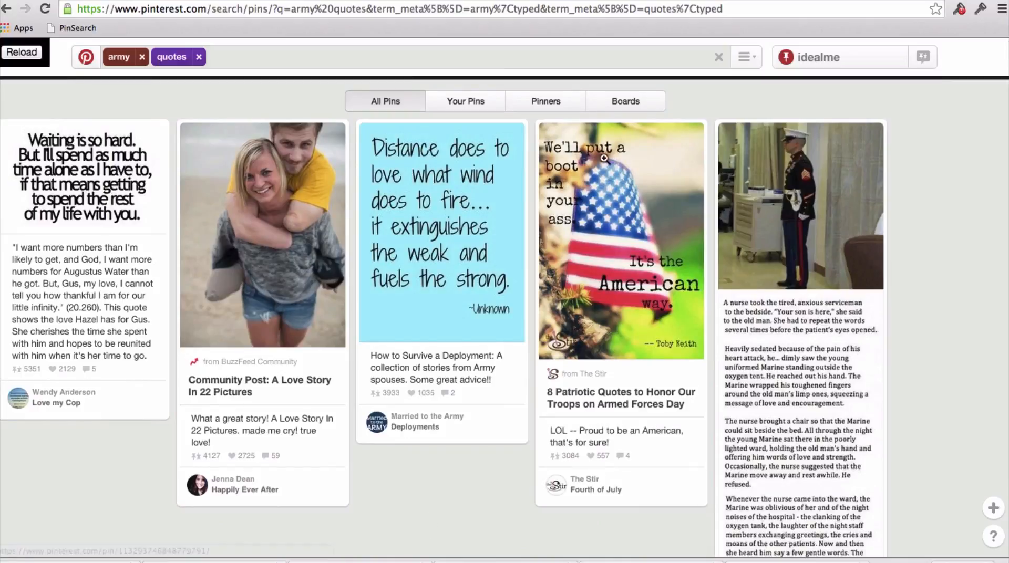
pyautogui.moveTo(526, 455)
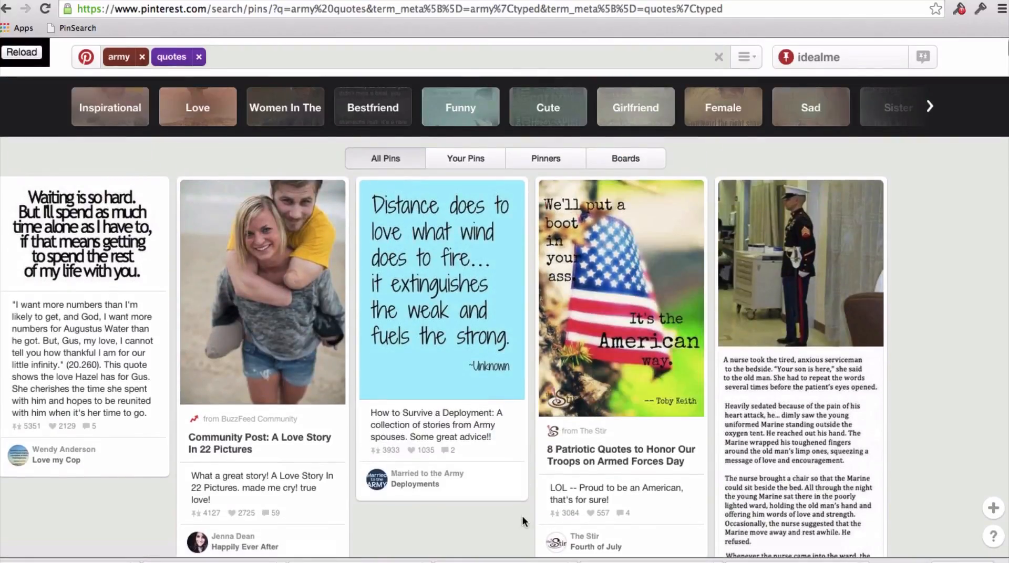
pyautogui.scroll(-3)
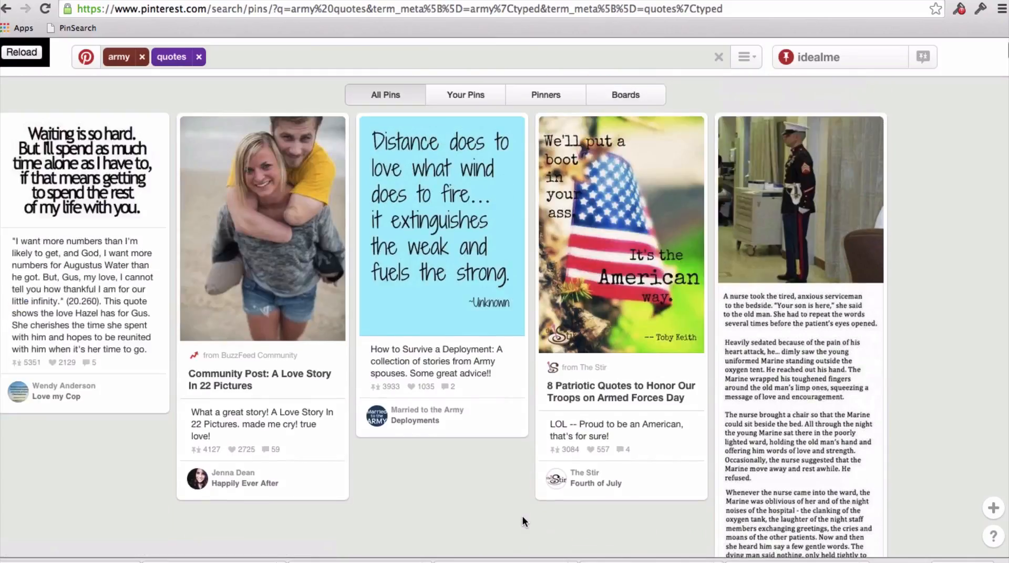
pyautogui.scroll(-3)
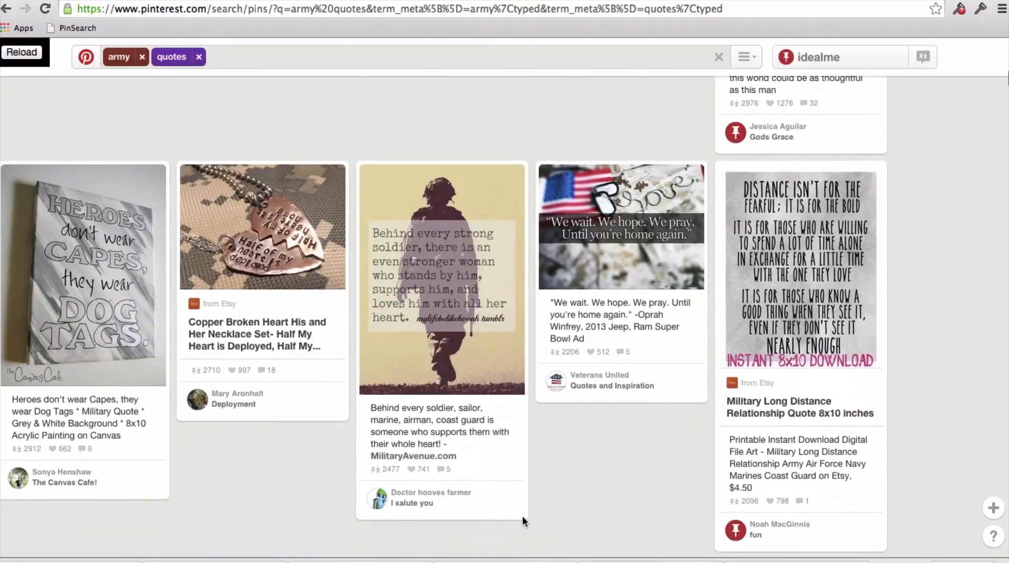
pyautogui.moveTo(442, 277)
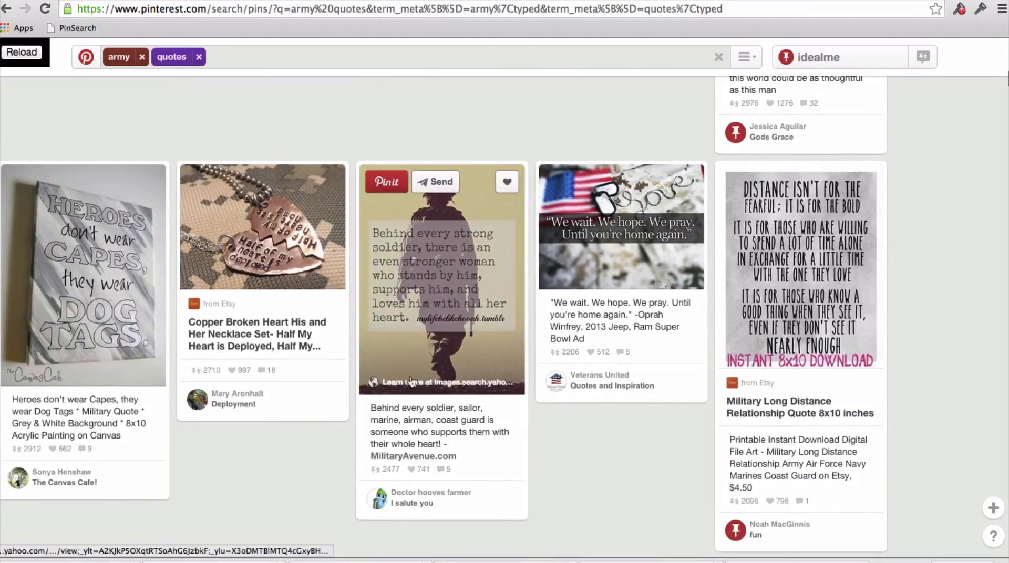
pyautogui.moveTo(309, 456)
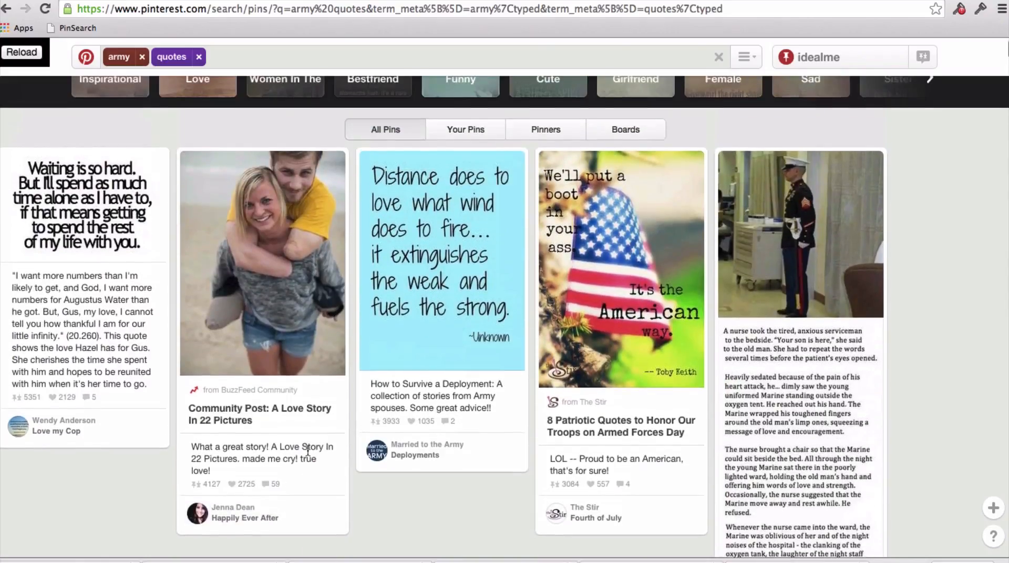
pyautogui.moveTo(84, 225)
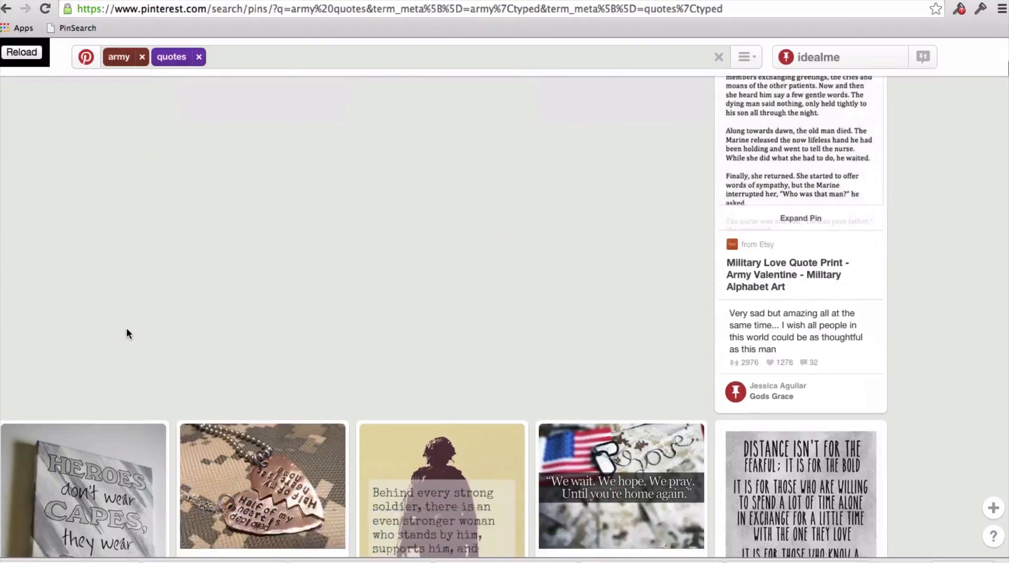
pyautogui.scroll(-3)
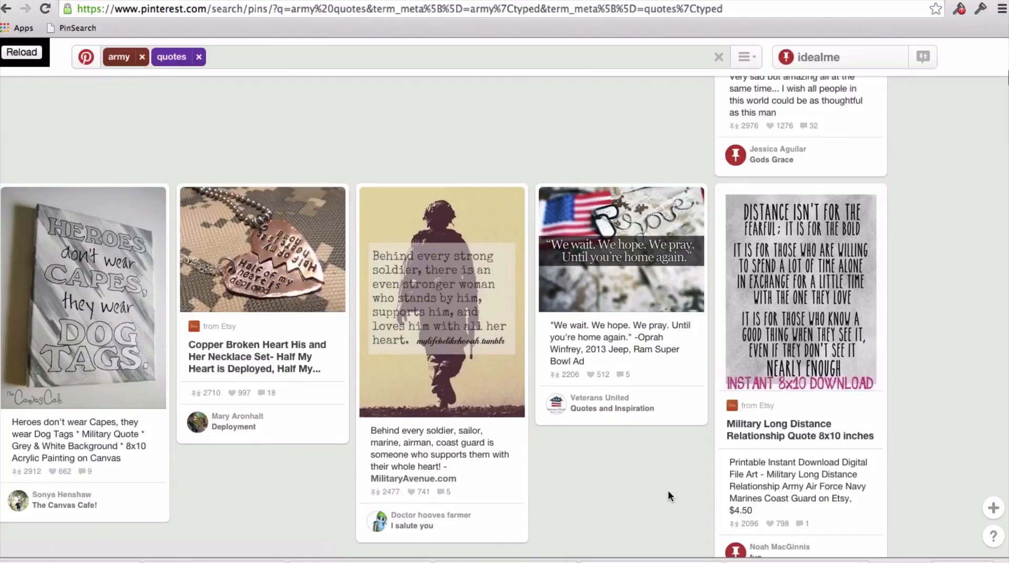
pyautogui.scroll(-3)
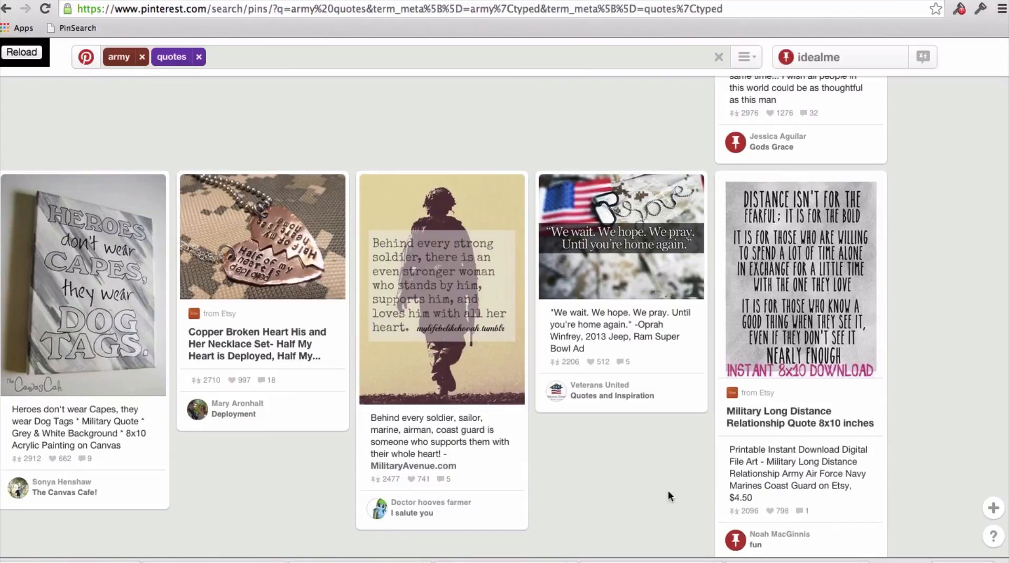
pyautogui.moveTo(674, 502)
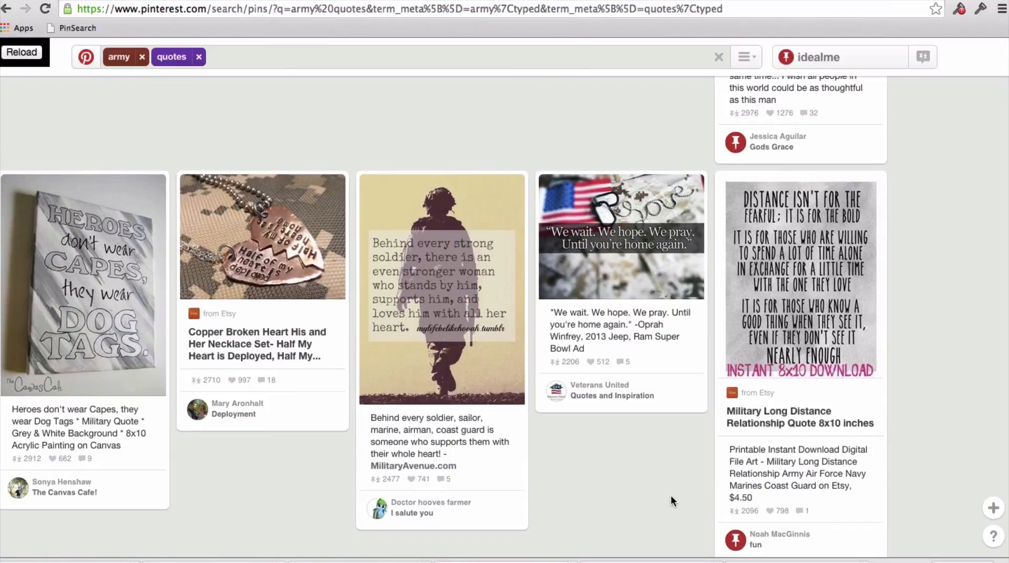
pyautogui.scroll(-3)
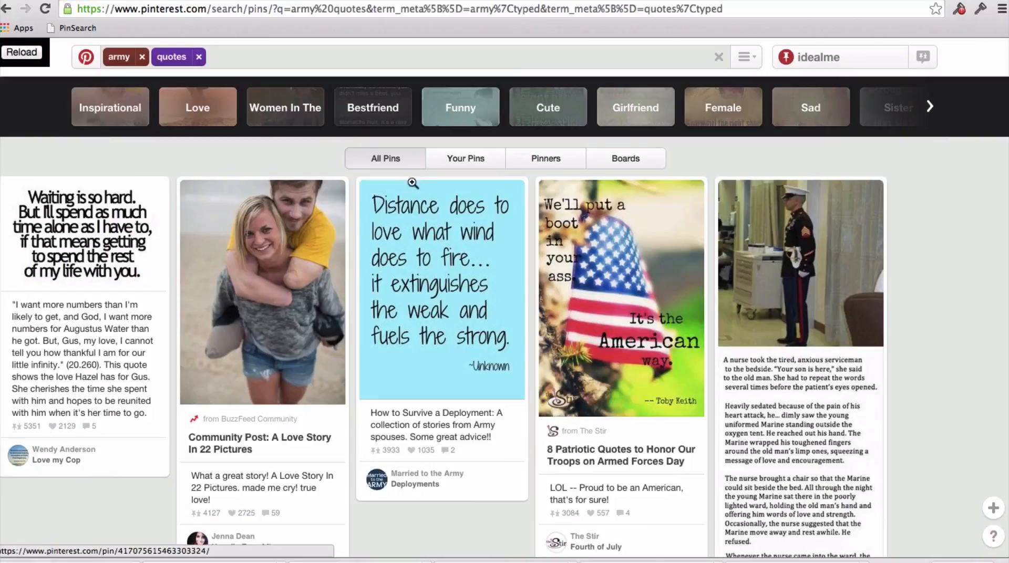
# Step: Search 'nur' for nursing quotes and view Teespring's $43.45 Nursing hoodie campaign
pyautogui.write('nur')
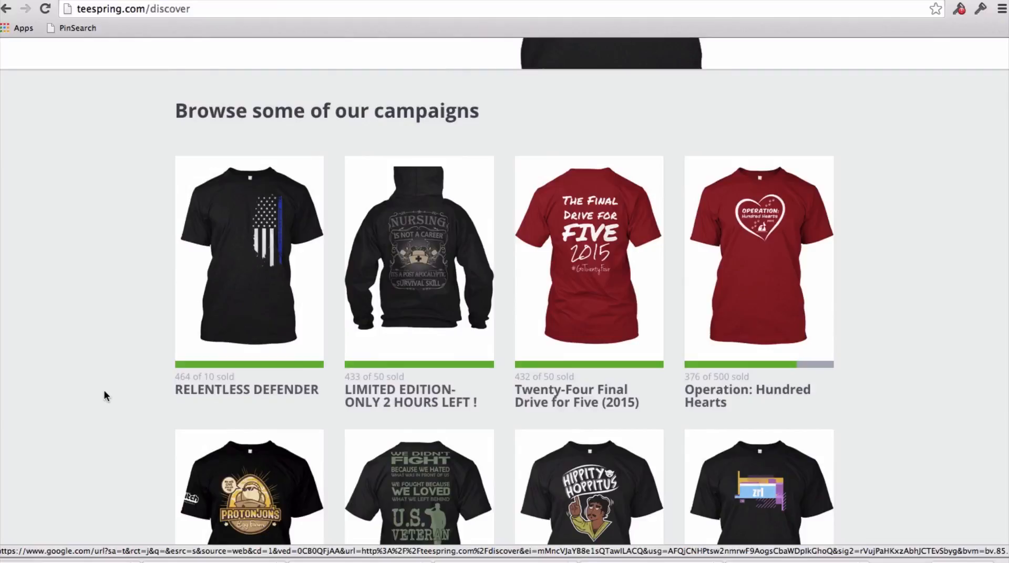
pyautogui.moveTo(106, 423)
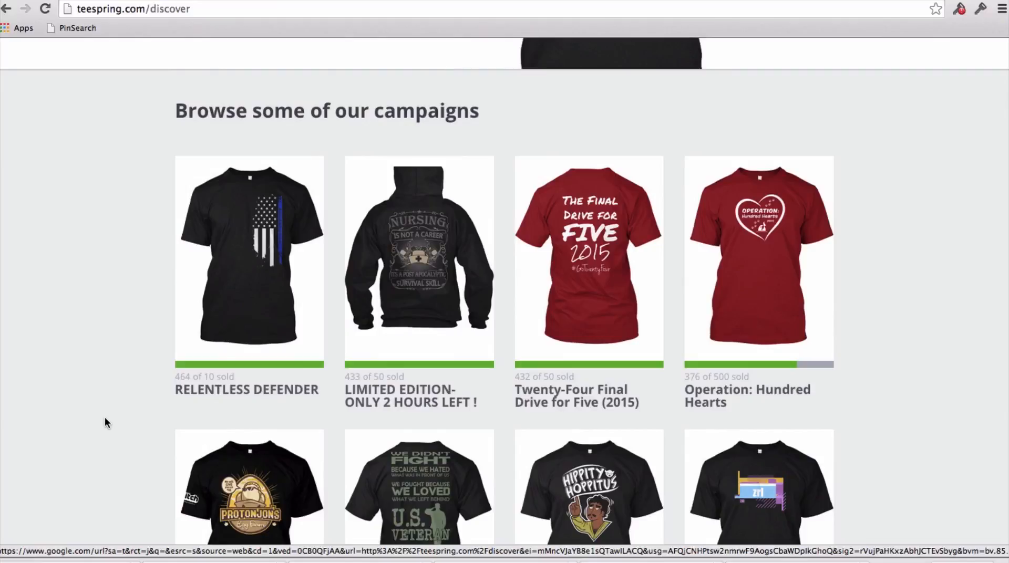
pyautogui.moveTo(418, 296)
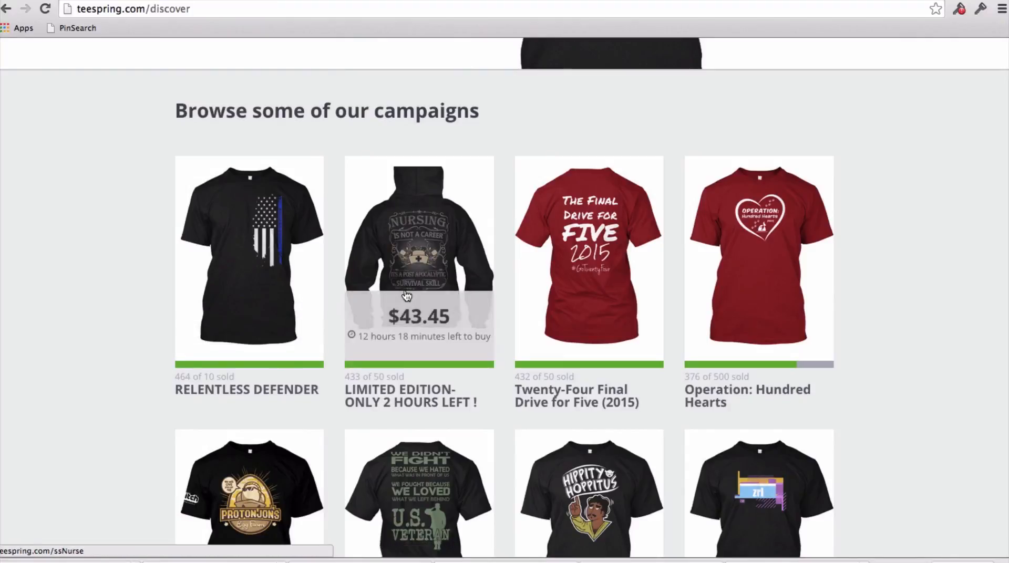
pyautogui.scroll(-3)
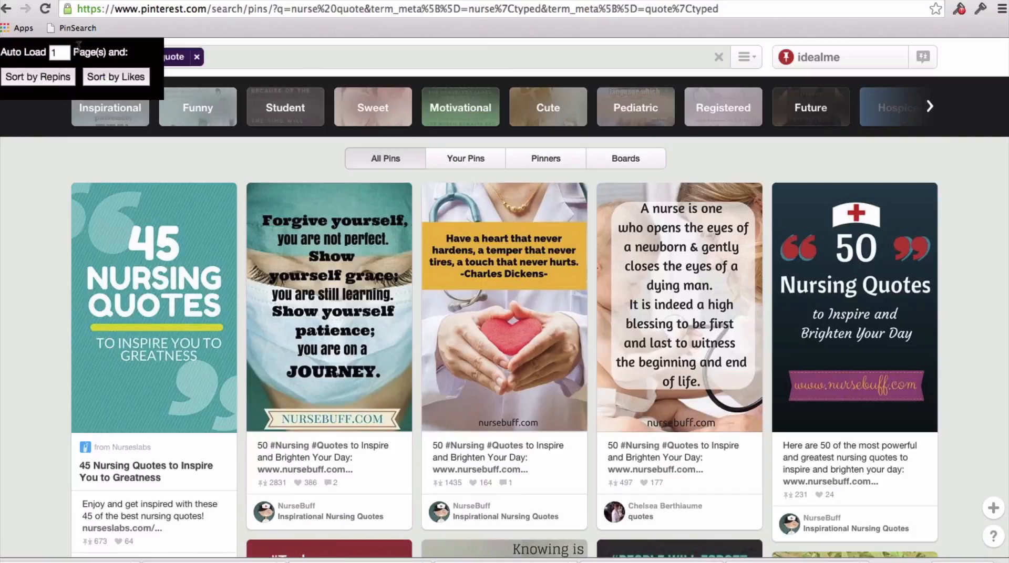
# Step: Set PinSearch Auto Load to 5 pages and scroll the repin-sorted nurse quote pins
pyautogui.write('5')
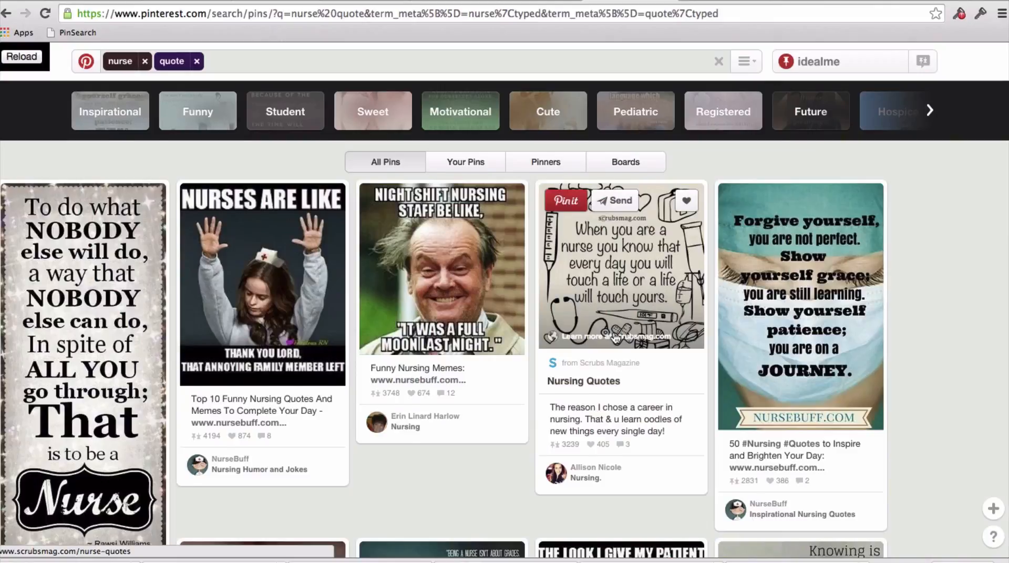
pyautogui.scroll(-3)
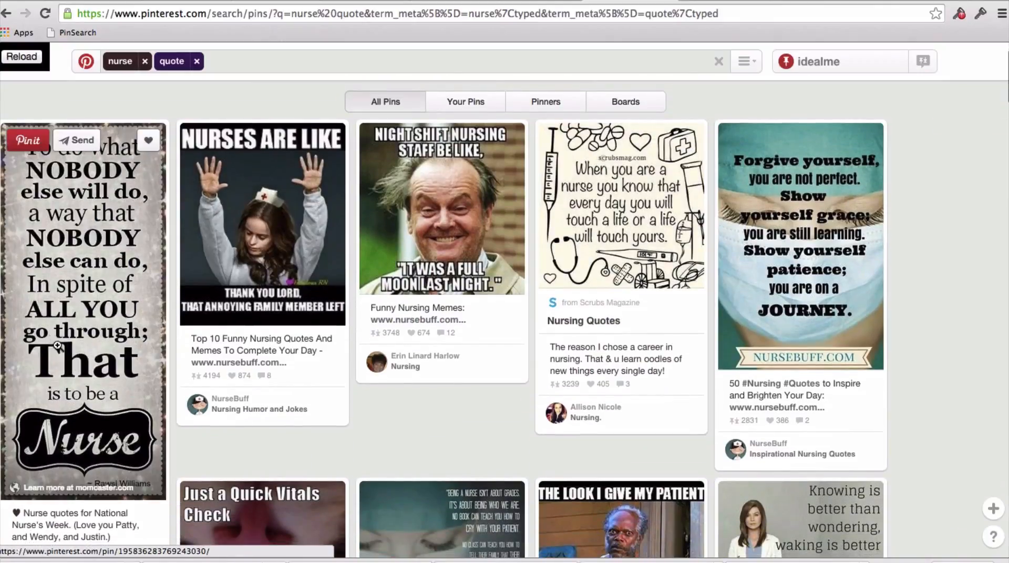
pyautogui.moveTo(286, 460)
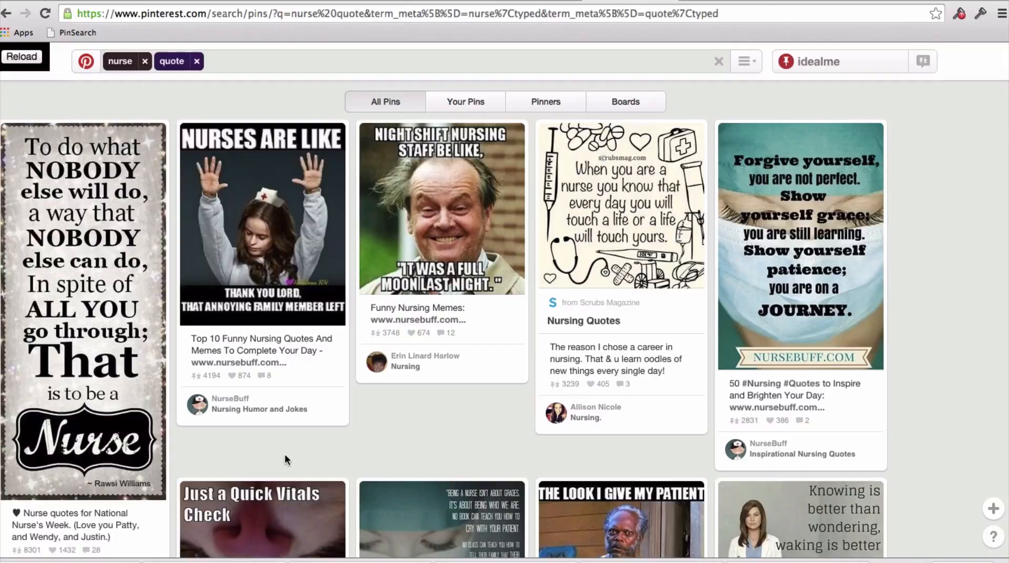
pyautogui.scroll(-3)
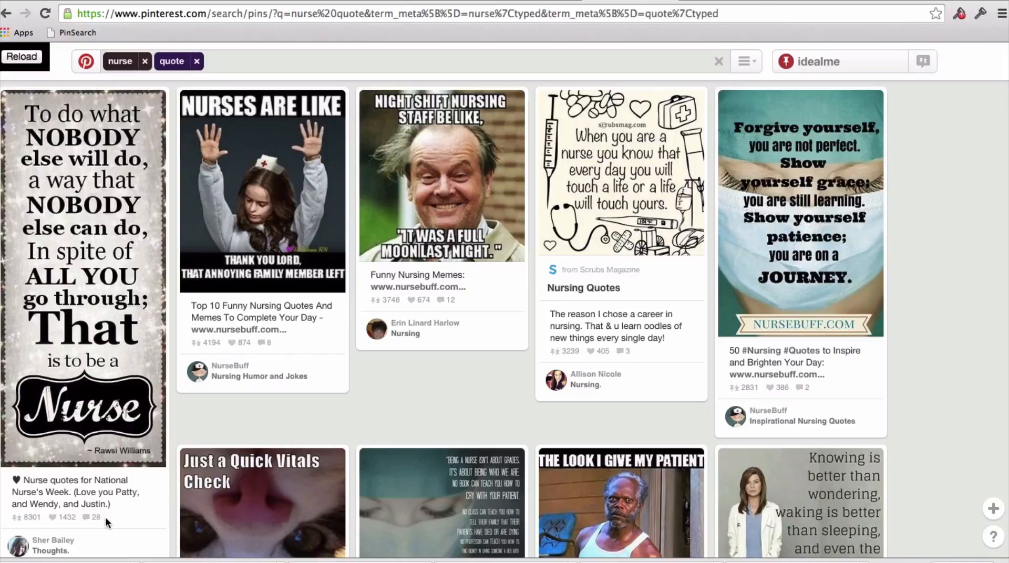
pyautogui.moveTo(668, 49)
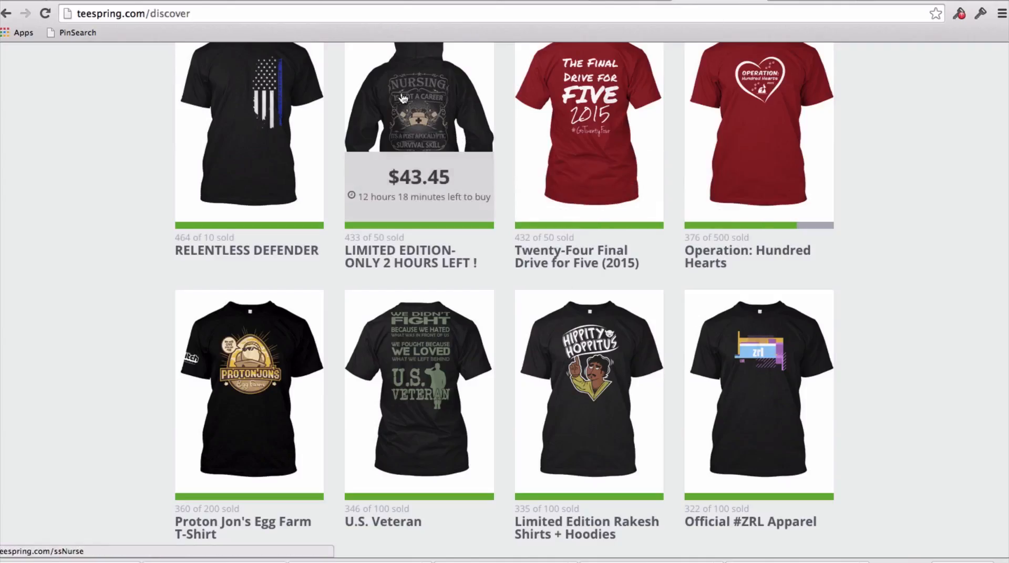
pyautogui.moveTo(462, 188)
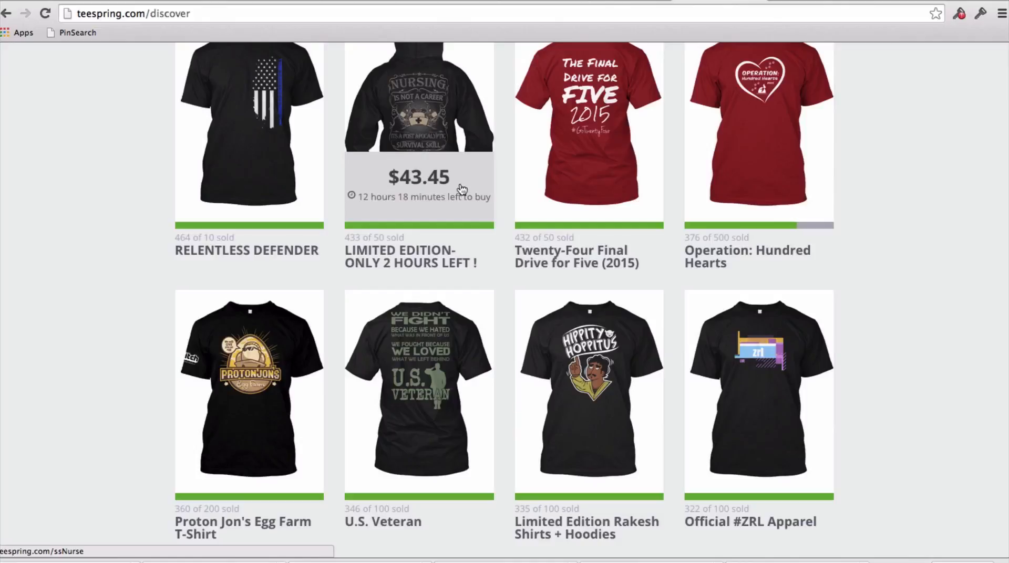
pyautogui.moveTo(482, 155)
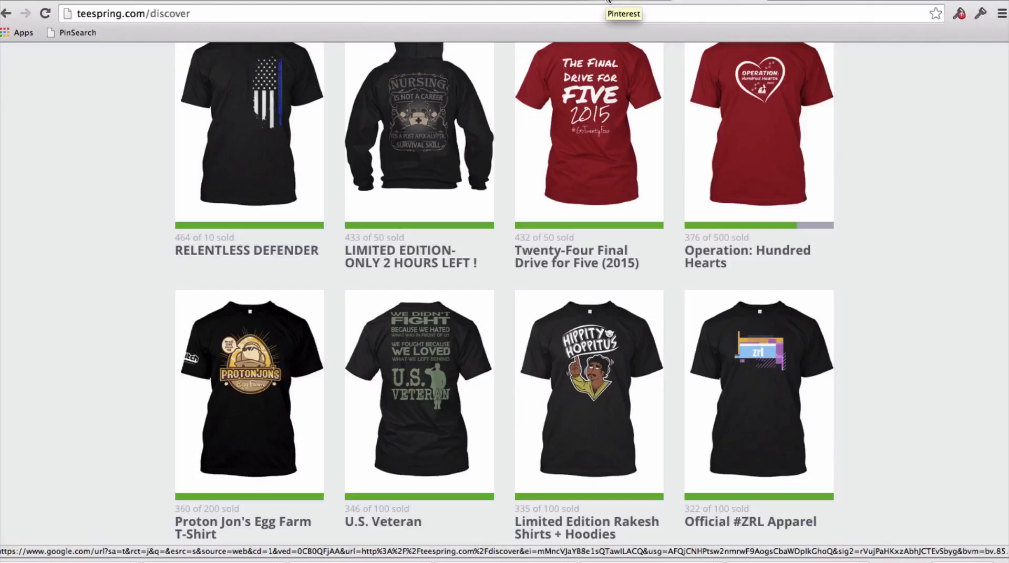
# Step: Return to the Pinterest tab and scroll down the repin-sorted nurse quote pins
pyautogui.click(623, 13)
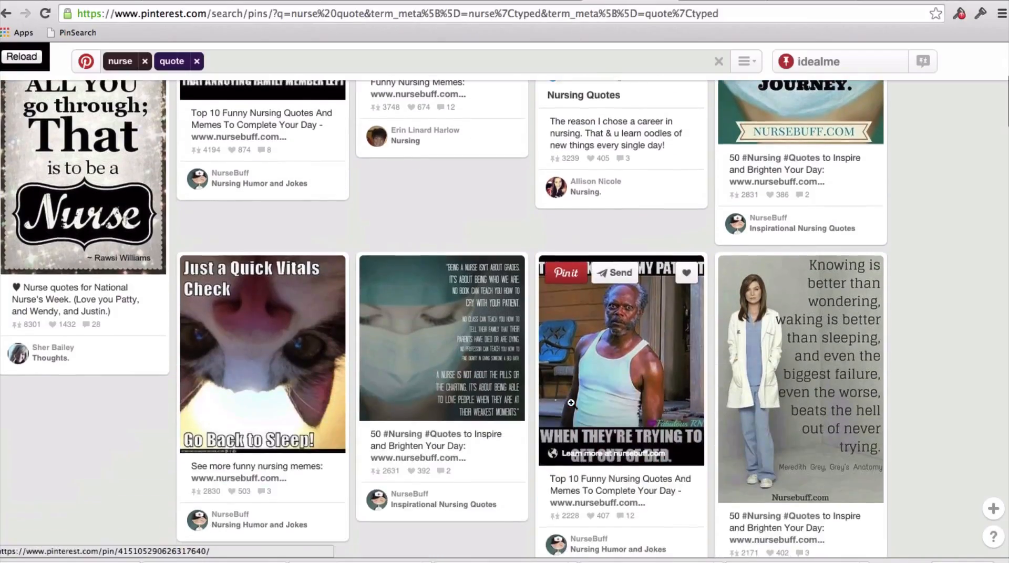
pyautogui.scroll(-3)
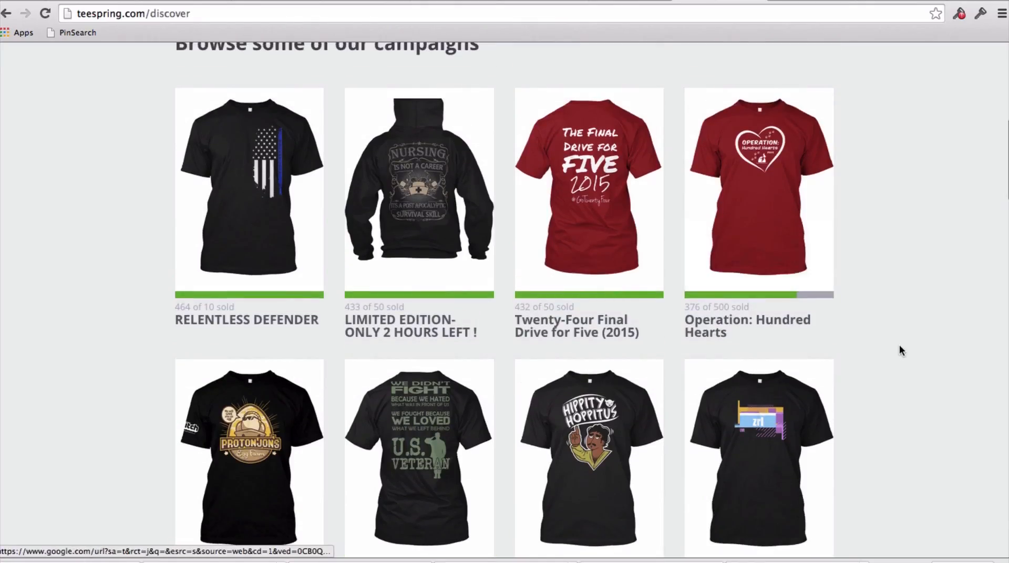
# Step: Scroll between Teespring's Discover carousel and the campaign grid with the nursing hoodie
pyautogui.scroll(-3)
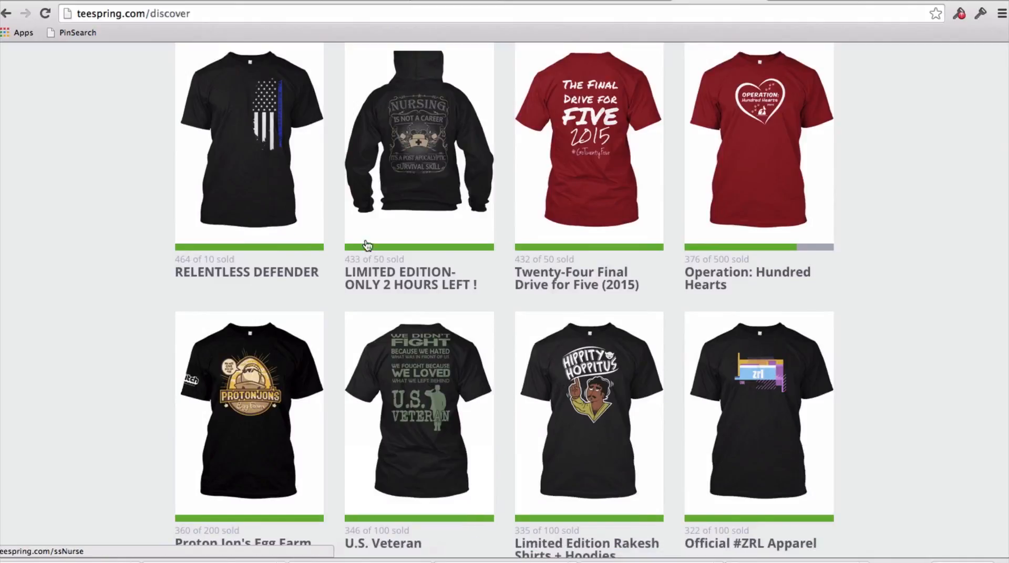
pyautogui.moveTo(453, 158)
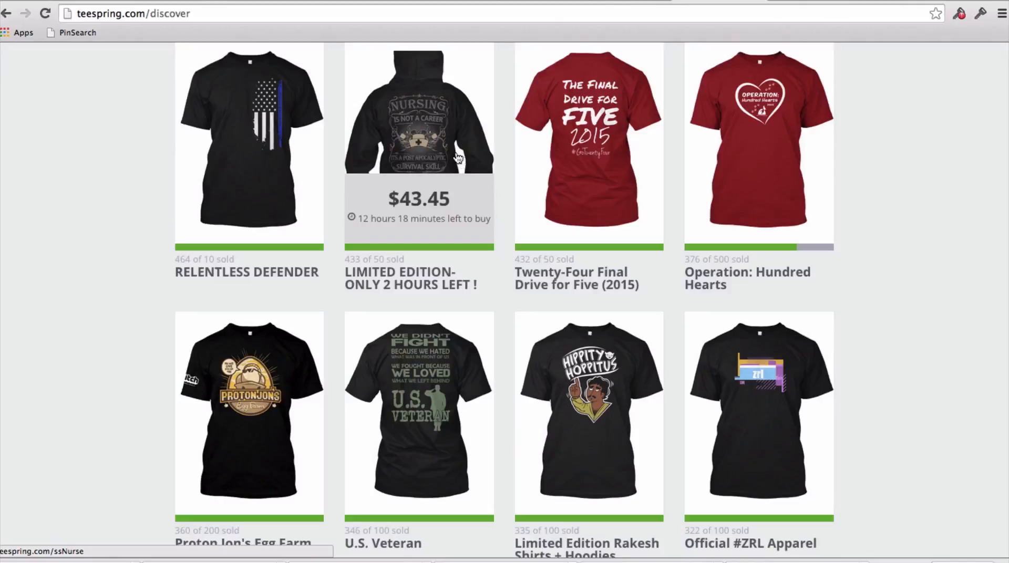
pyautogui.scroll(-3)
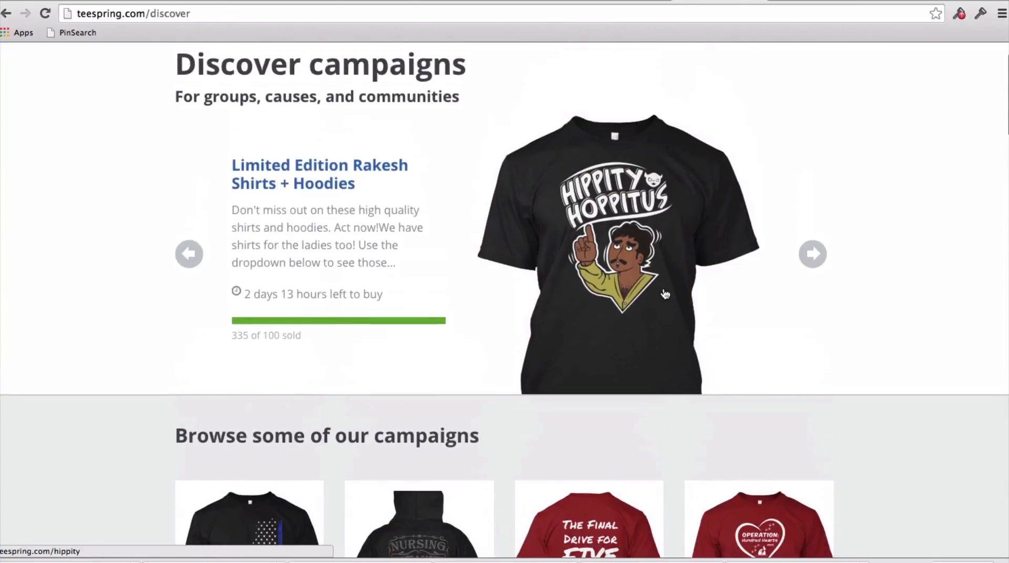
pyautogui.scroll(-3)
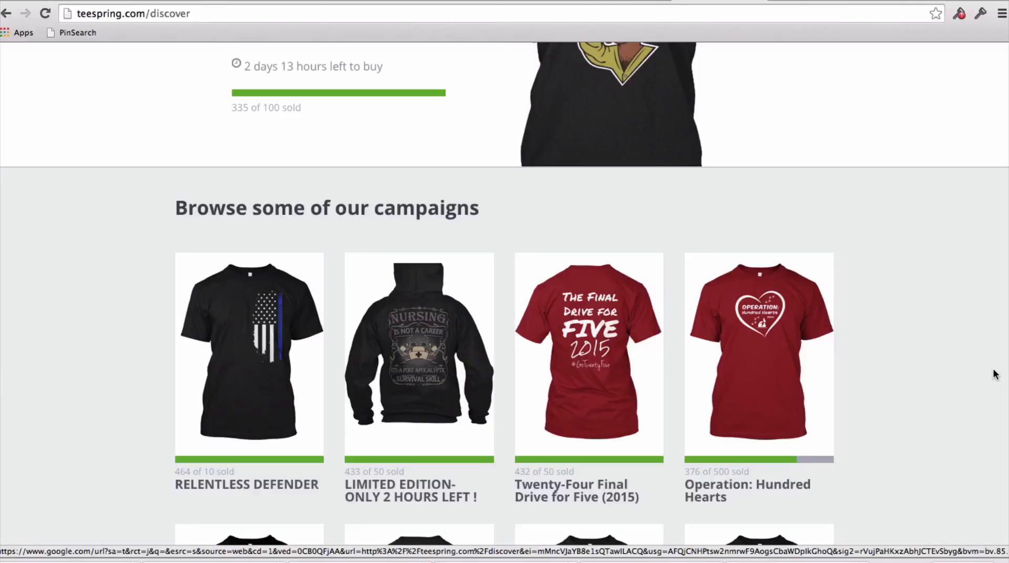
pyautogui.moveTo(972, 375)
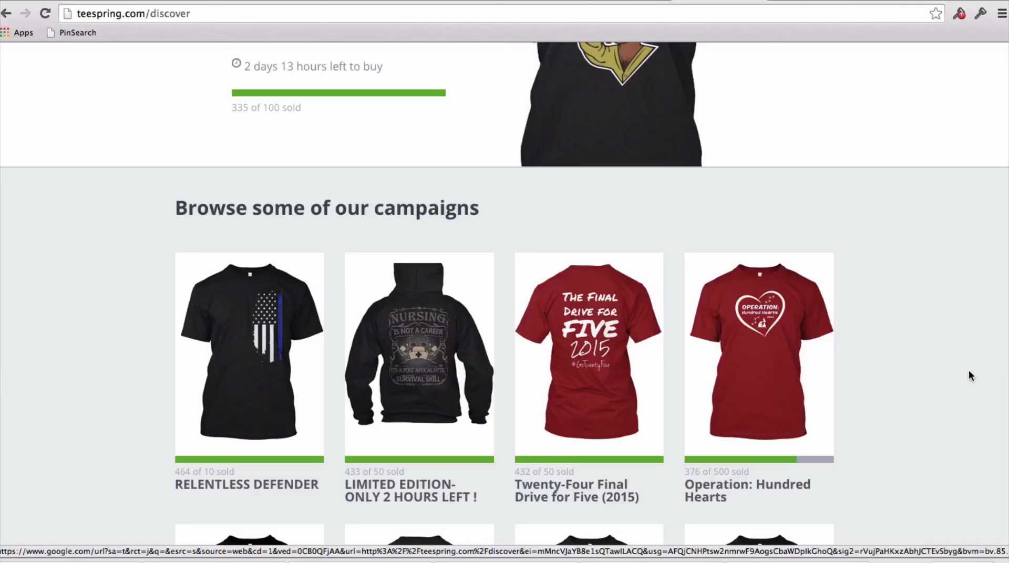
pyautogui.scroll(-3)
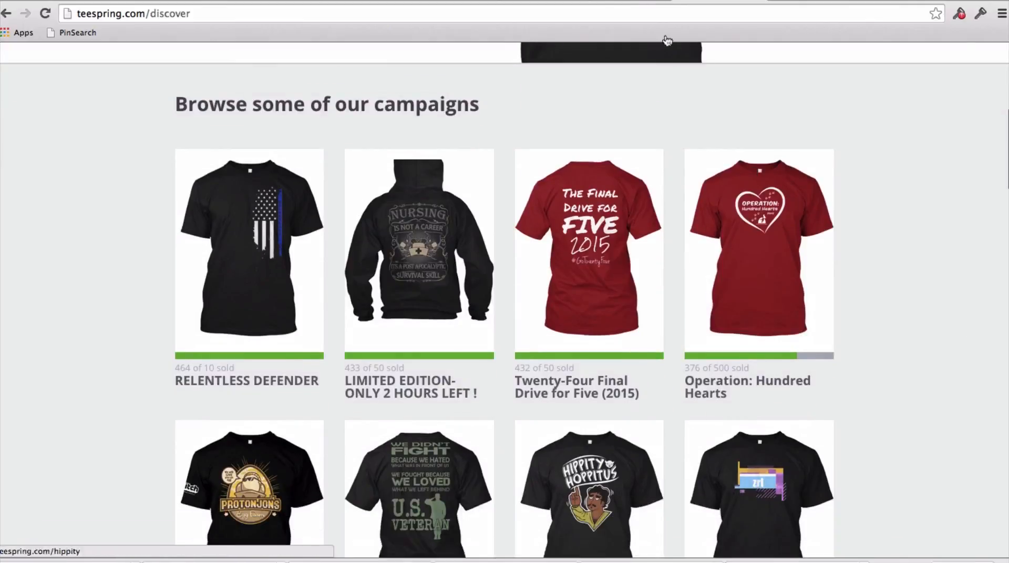